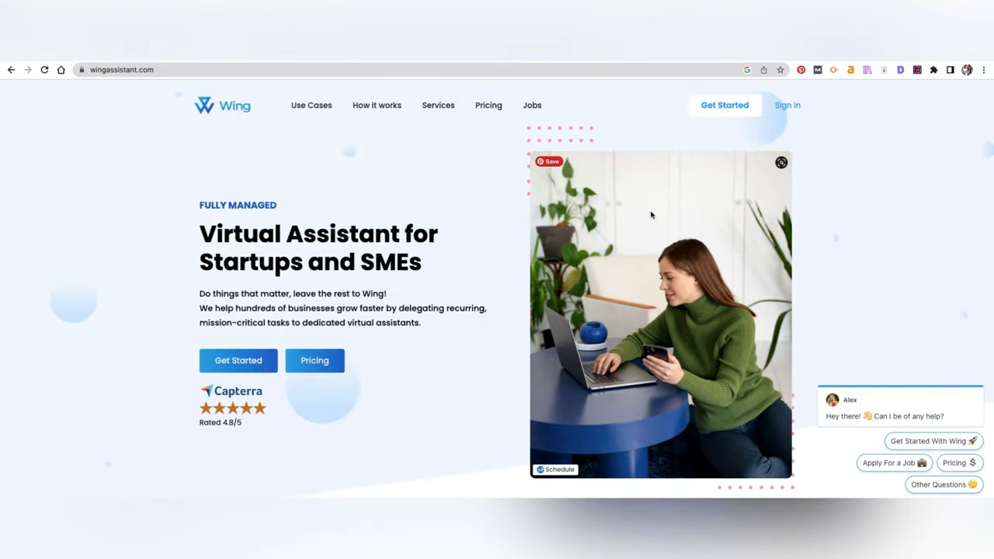
{"action": "mouse_move", "coordinate": [100, 272]}
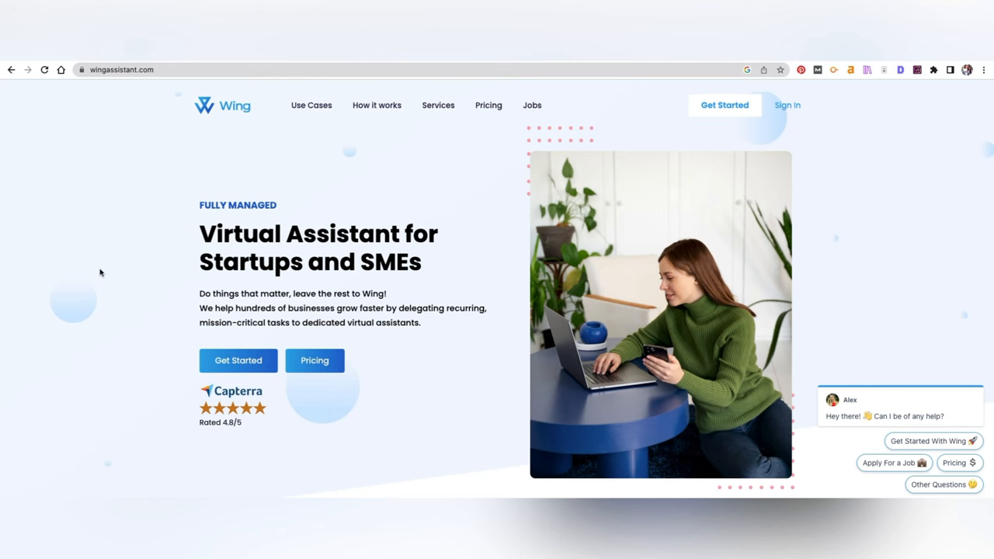
Go to Jobs and open the India-based General Virtual Assistant posting.
{"action": "scroll", "scroll_direction": "down", "scroll_amount": 3}
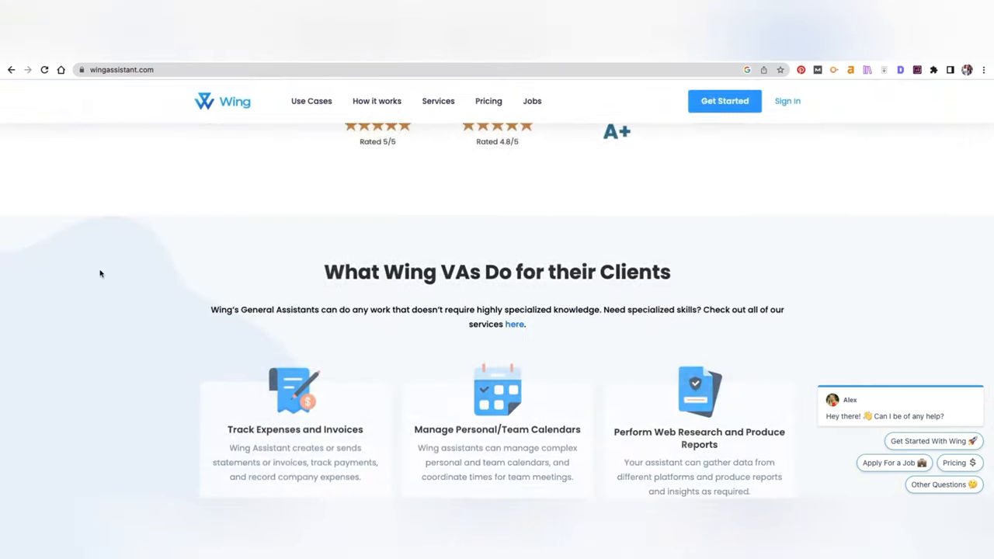
{"action": "scroll", "scroll_direction": "down", "scroll_amount": 3}
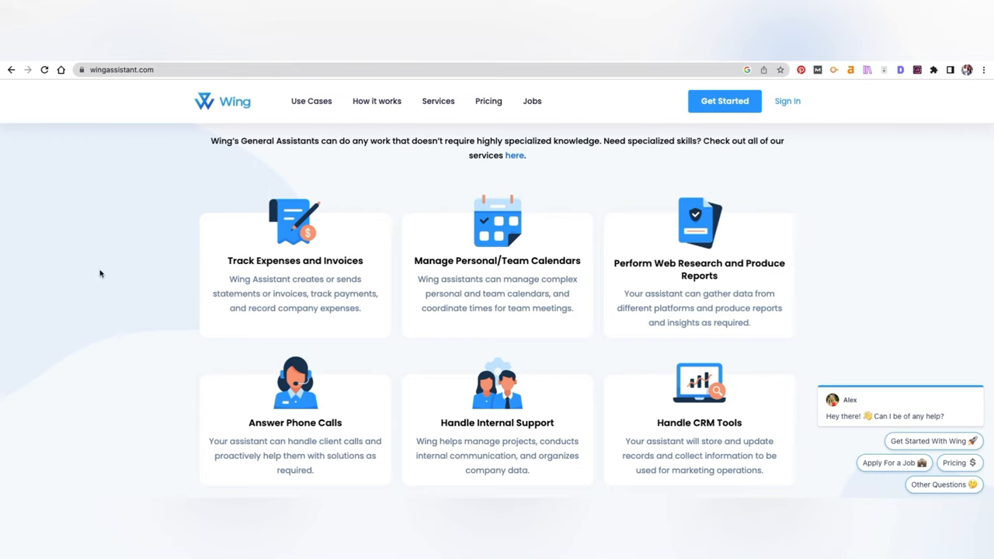
{"action": "scroll", "scroll_direction": "down", "scroll_amount": 3}
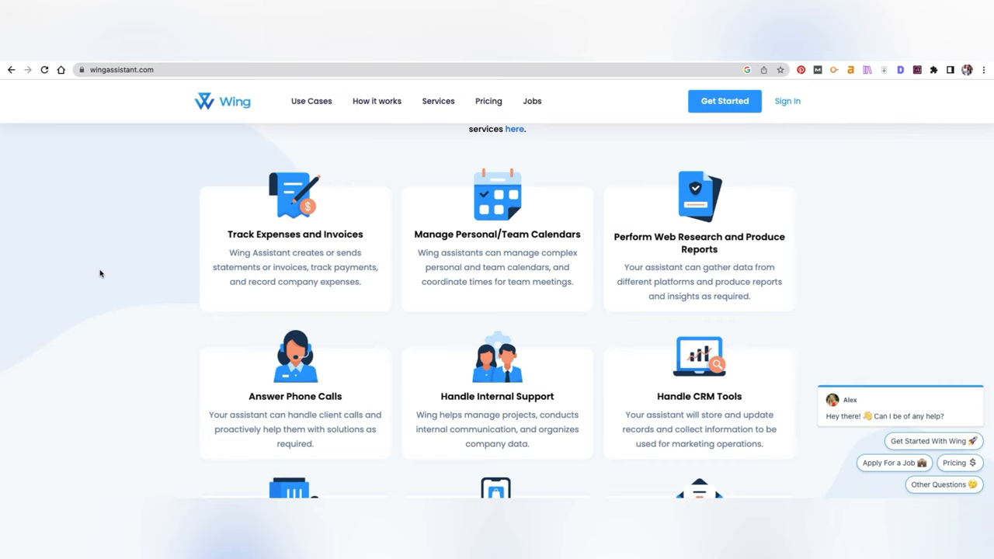
{"action": "scroll", "scroll_direction": "down", "scroll_amount": 3}
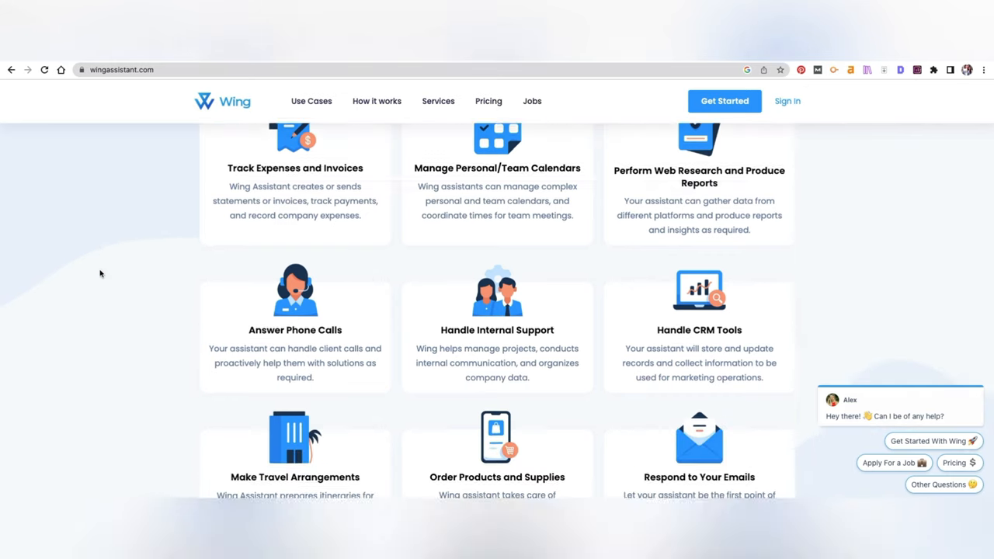
{"action": "scroll", "scroll_direction": "down", "scroll_amount": 3}
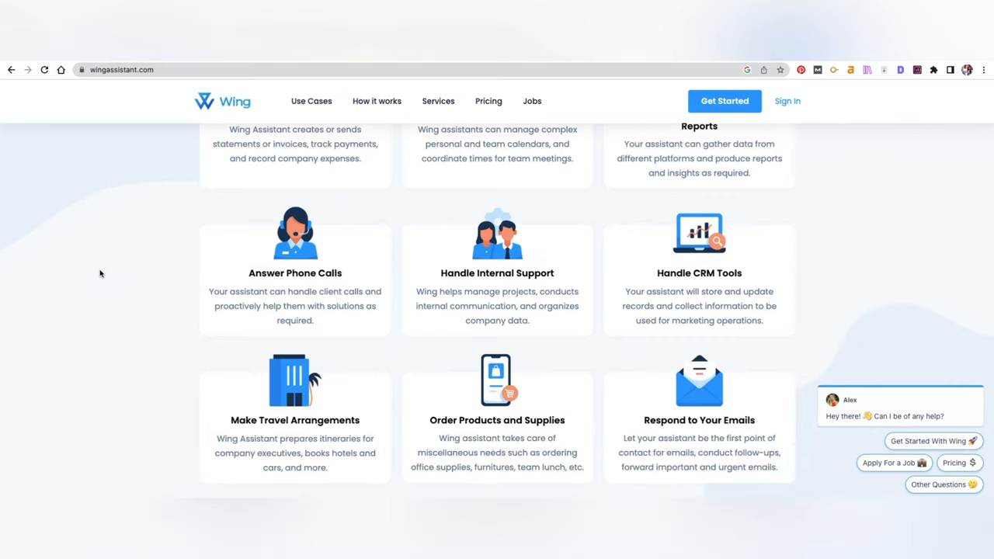
{"action": "scroll", "scroll_direction": "down", "scroll_amount": 3}
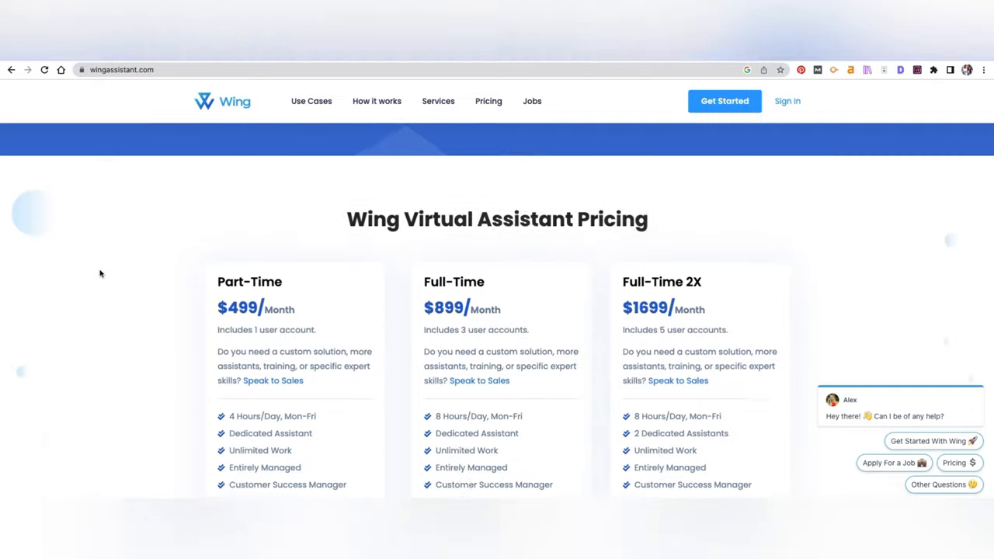
{"action": "scroll", "scroll_direction": "down", "scroll_amount": 3}
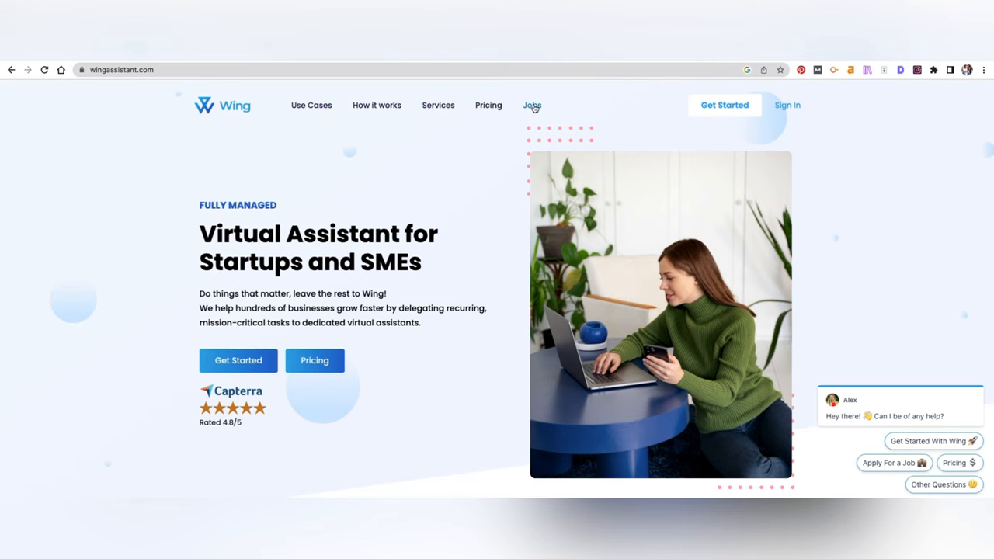
{"action": "left_click", "coordinate": [532, 105]}
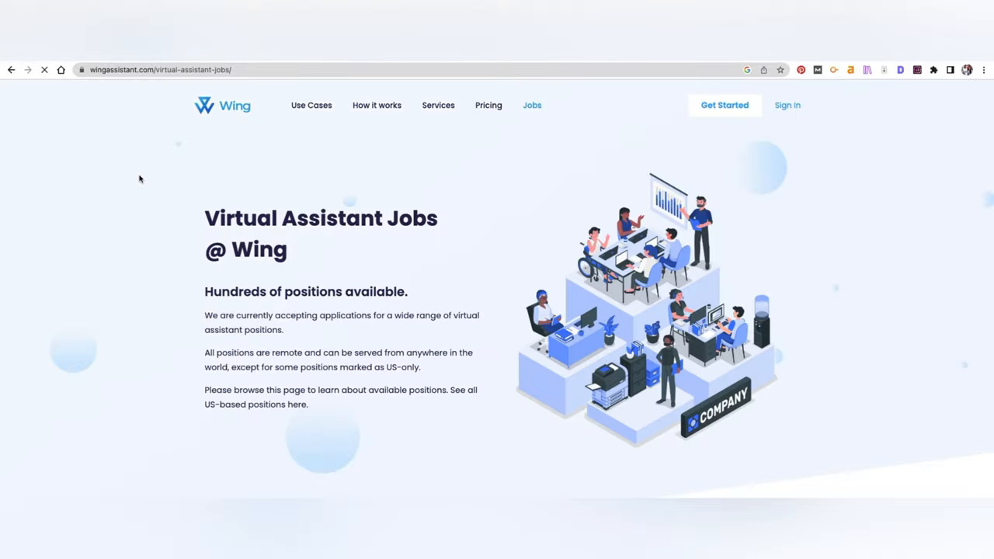
{"action": "scroll", "scroll_direction": "down", "scroll_amount": 3}
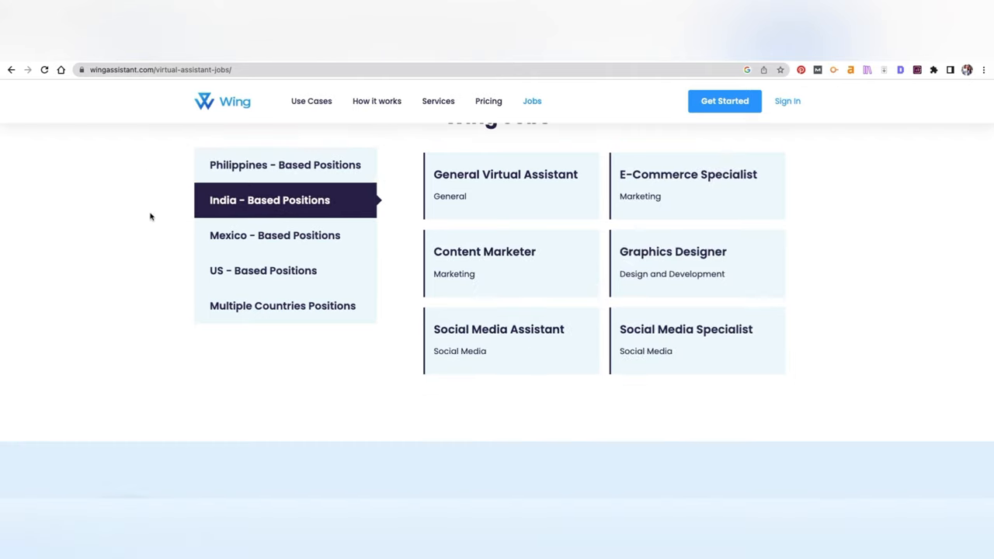
{"action": "mouse_move", "coordinate": [542, 342]}
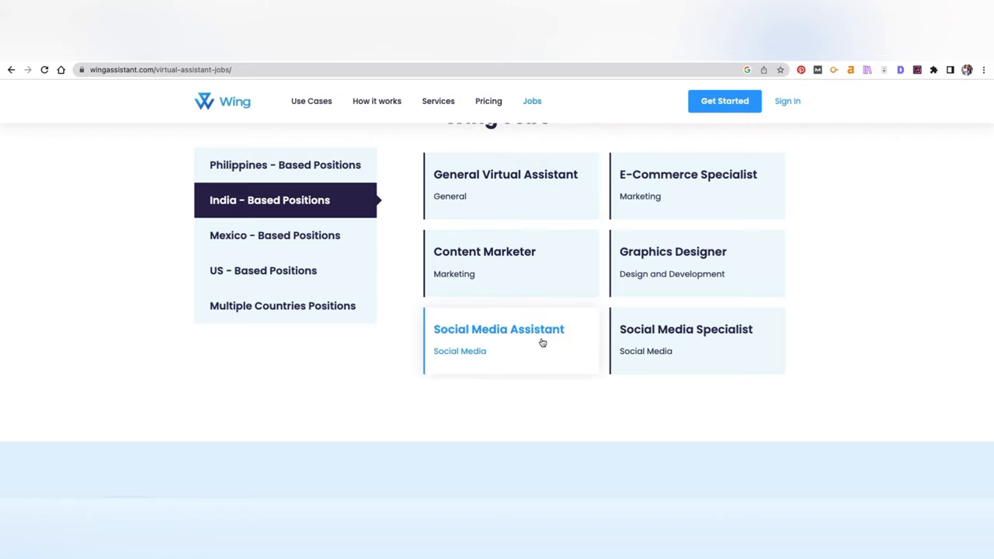
{"action": "mouse_move", "coordinate": [553, 383]}
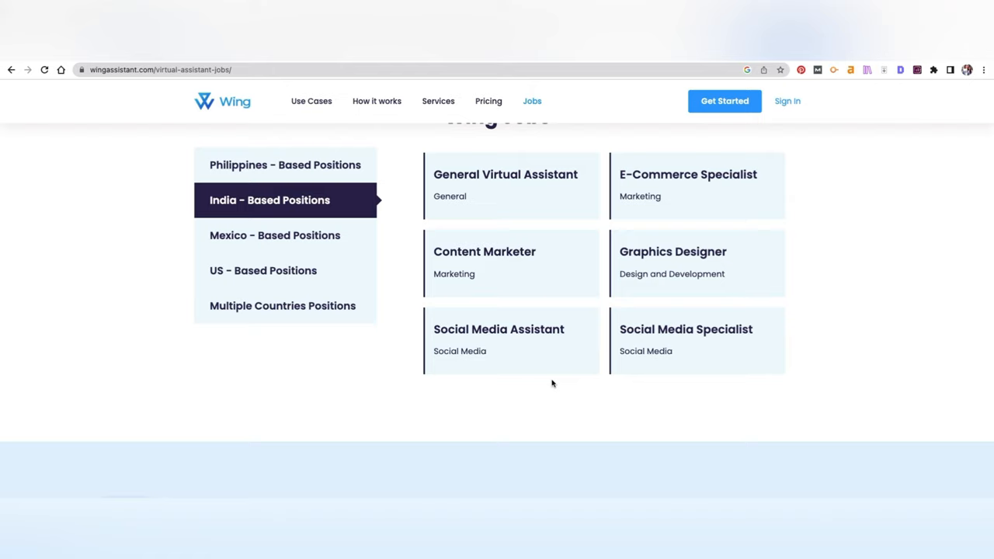
{"action": "mouse_move", "coordinate": [520, 192]}
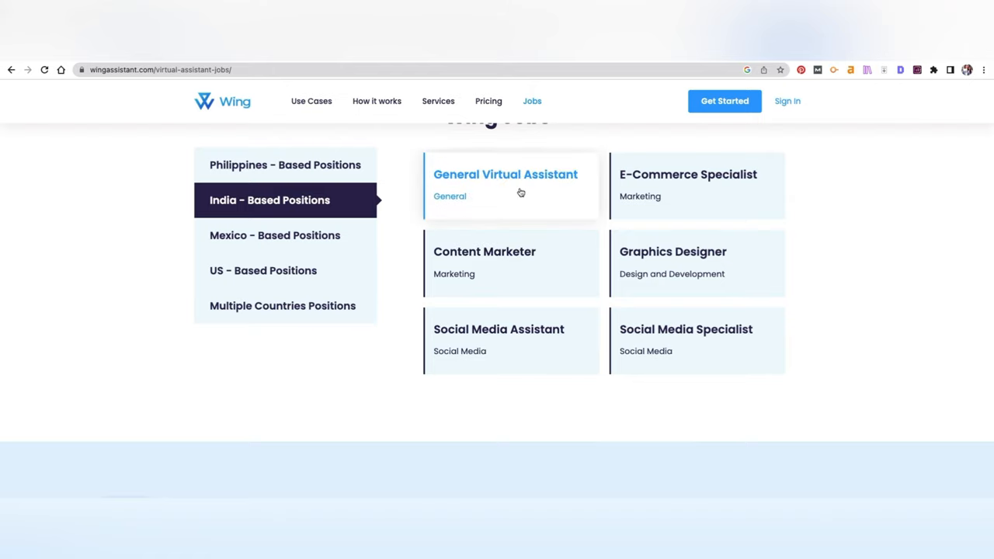
{"action": "mouse_move", "coordinate": [537, 197]}
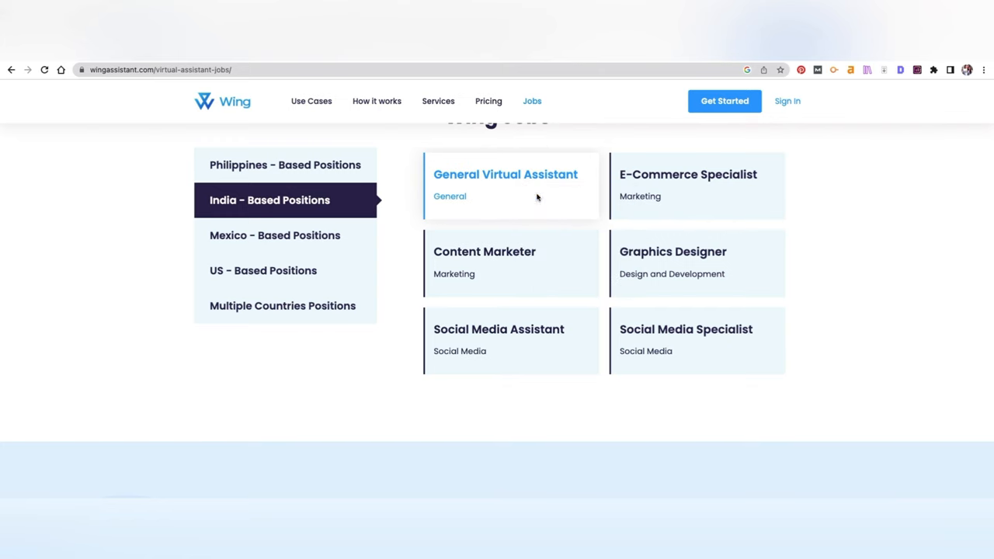
{"action": "left_click", "coordinate": [506, 174]}
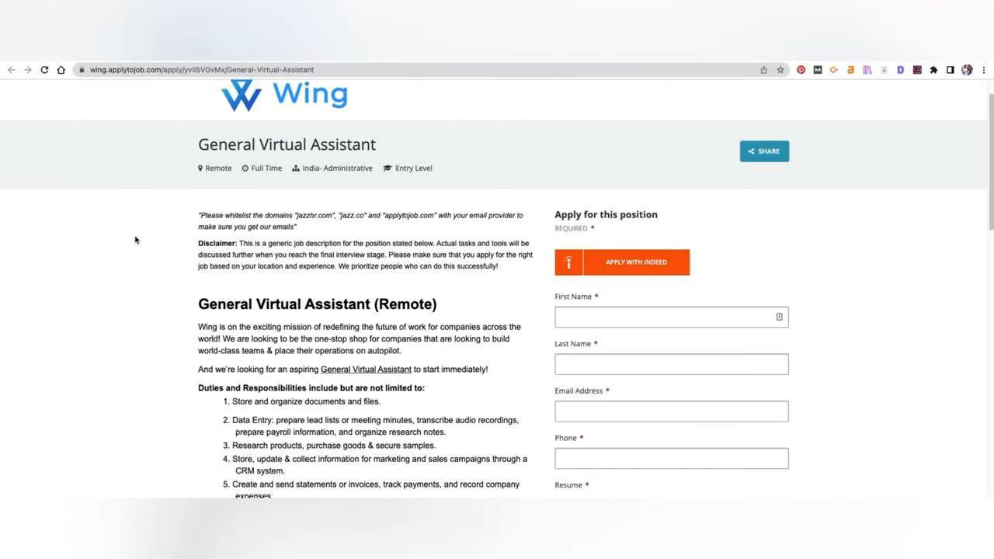
{"action": "mouse_move", "coordinate": [270, 167]}
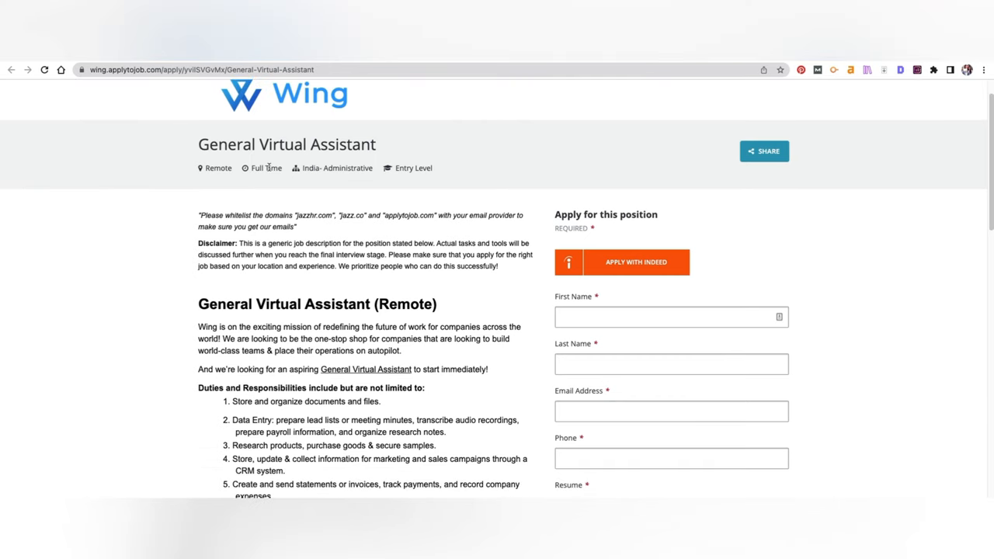
Highlight 'US work hours' in the Schedule line, then read down to the INR salary range.
{"action": "scroll", "scroll_direction": "down", "scroll_amount": 3}
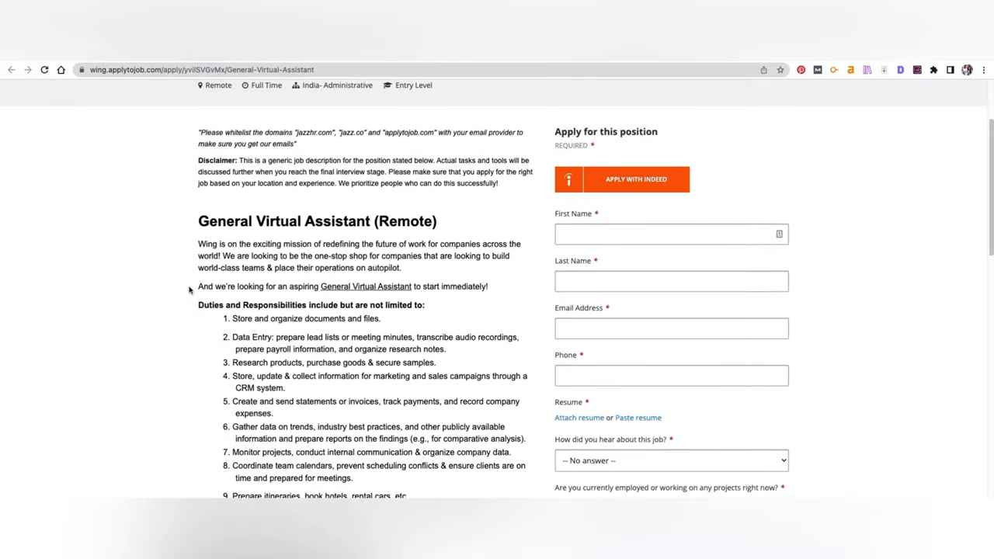
{"action": "scroll", "scroll_direction": "down", "scroll_amount": 3}
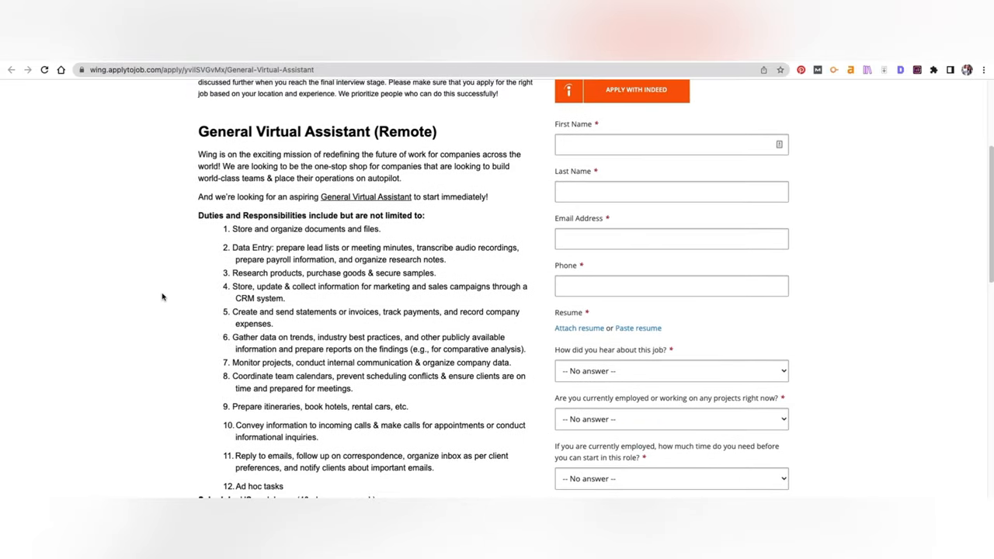
{"action": "scroll", "scroll_direction": "down", "scroll_amount": 3}
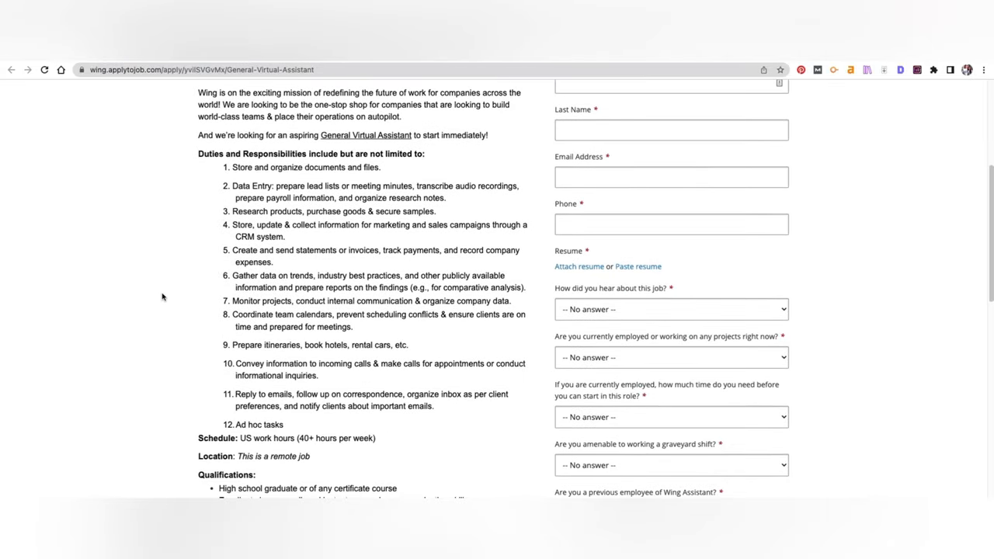
{"action": "scroll", "scroll_direction": "down", "scroll_amount": 3}
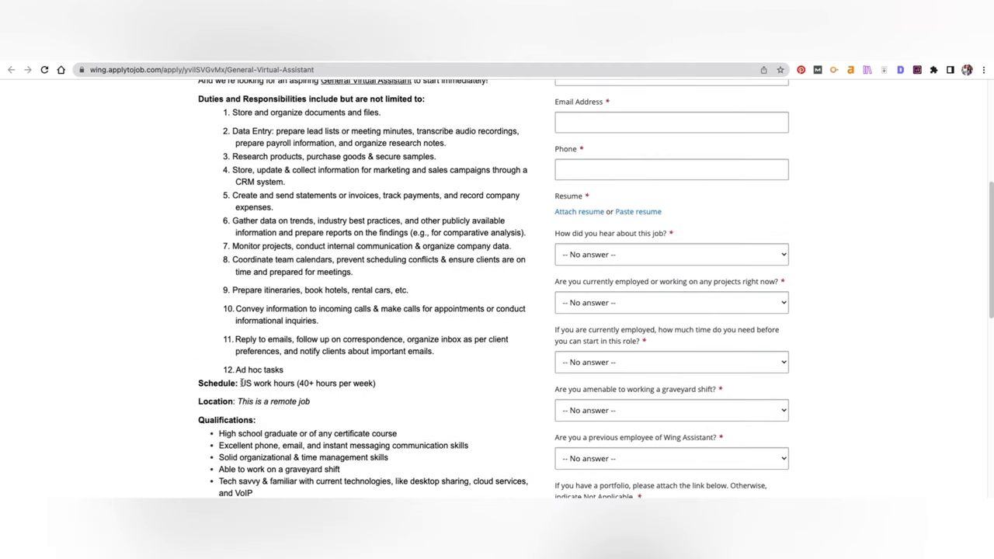
{"action": "double_click", "coordinate": [267, 383]}
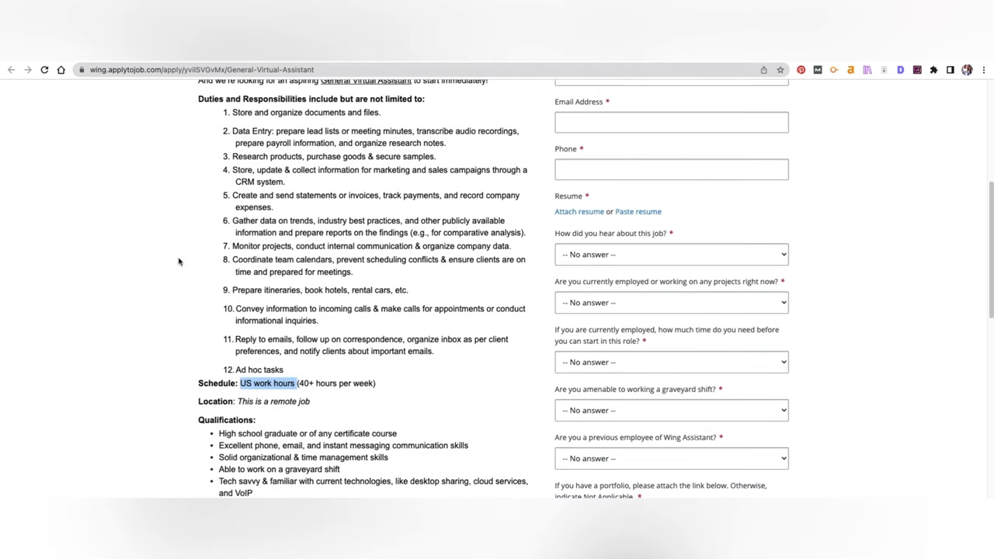
{"action": "mouse_move", "coordinate": [222, 113]}
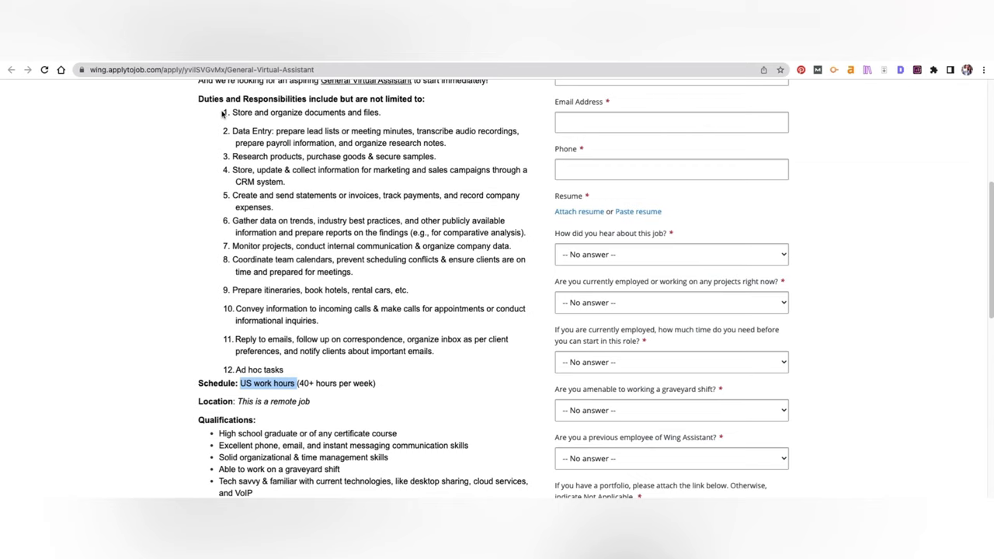
{"action": "mouse_move", "coordinate": [189, 180]}
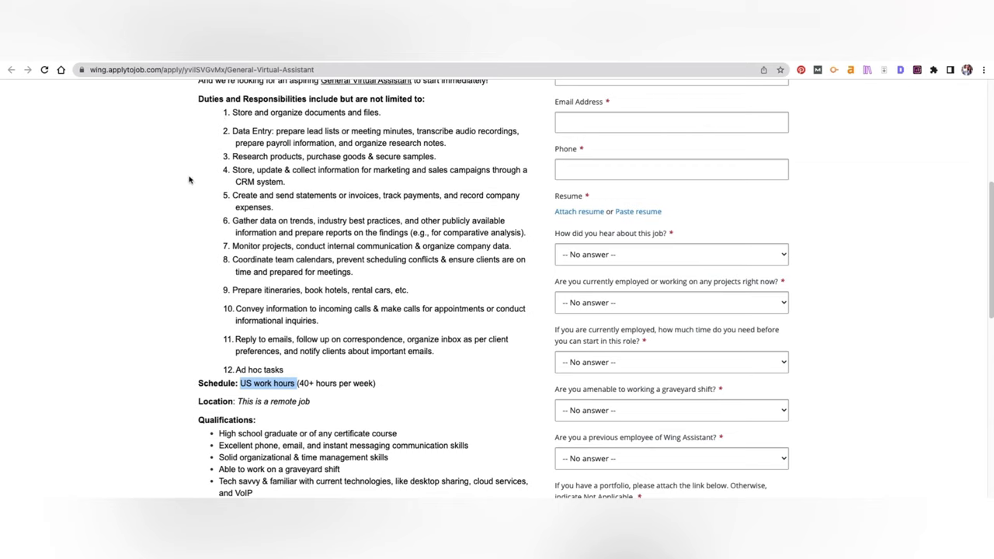
{"action": "mouse_move", "coordinate": [164, 260]}
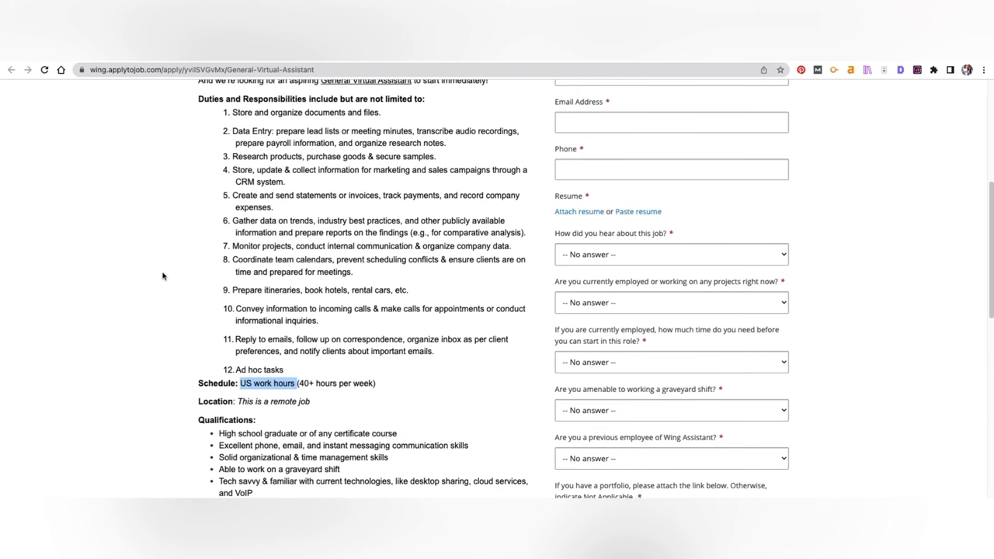
{"action": "scroll", "scroll_direction": "down", "scroll_amount": 3}
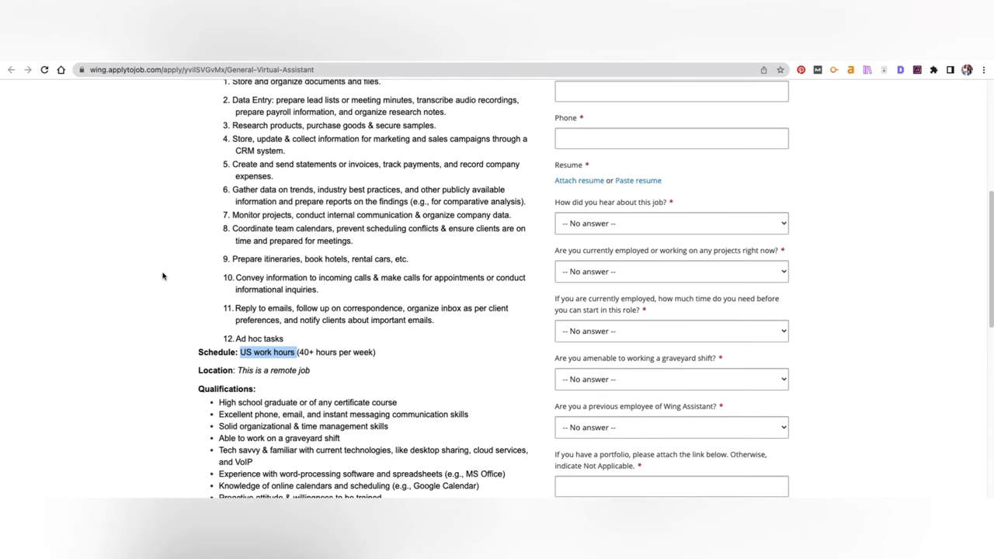
{"action": "scroll", "scroll_direction": "down", "scroll_amount": 3}
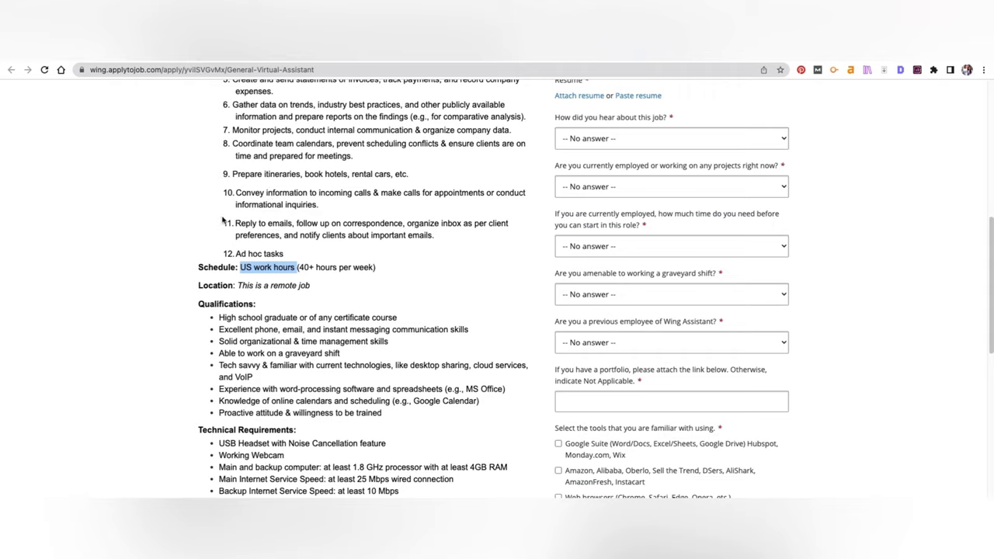
{"action": "scroll", "scroll_direction": "down", "scroll_amount": 3}
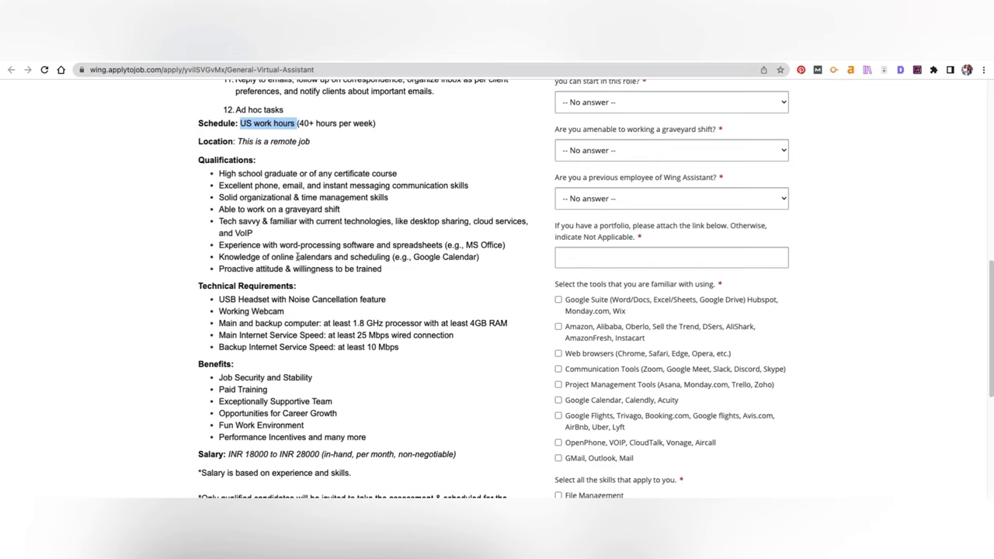
{"action": "mouse_move", "coordinate": [344, 281]}
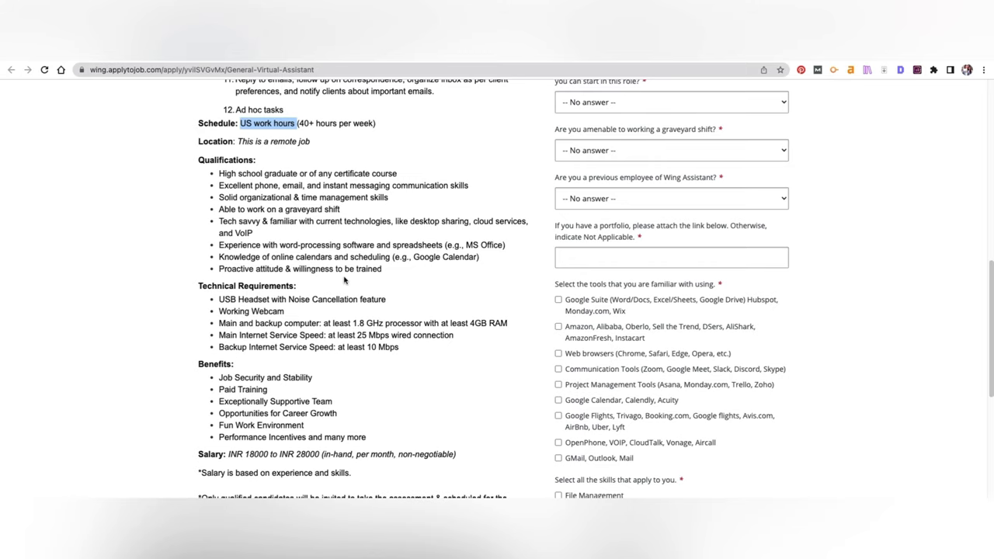
Review the application form's tool and skill checklists and return to the India-based listings.
{"action": "scroll", "scroll_direction": "down", "scroll_amount": 3}
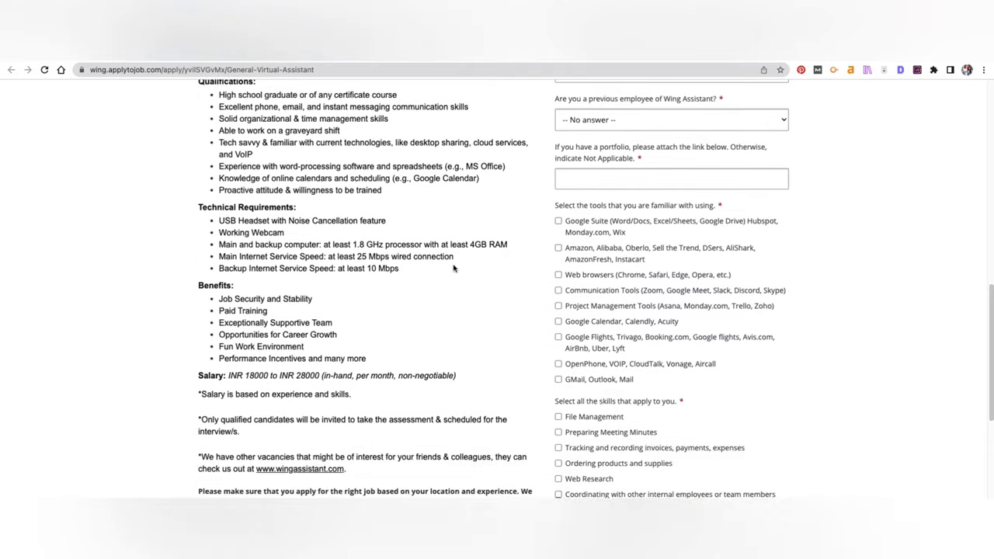
{"action": "scroll", "scroll_direction": "down", "scroll_amount": 3}
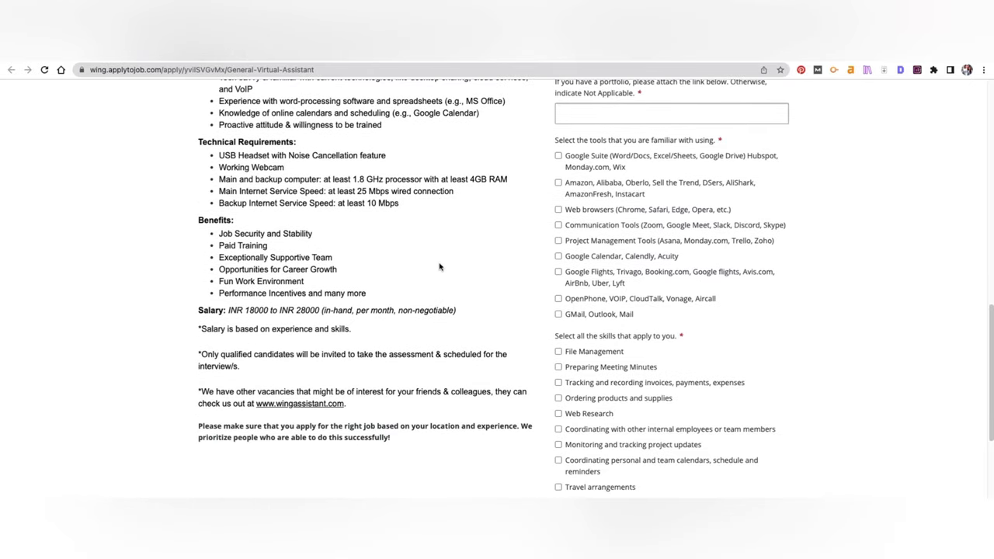
{"action": "mouse_move", "coordinate": [230, 315]}
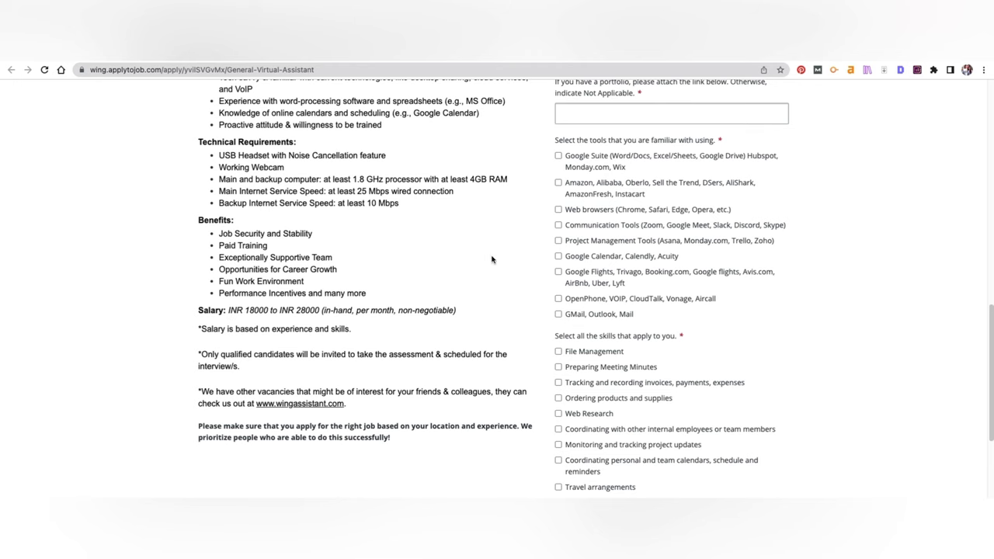
{"action": "scroll", "scroll_direction": "up", "scroll_amount": 3}
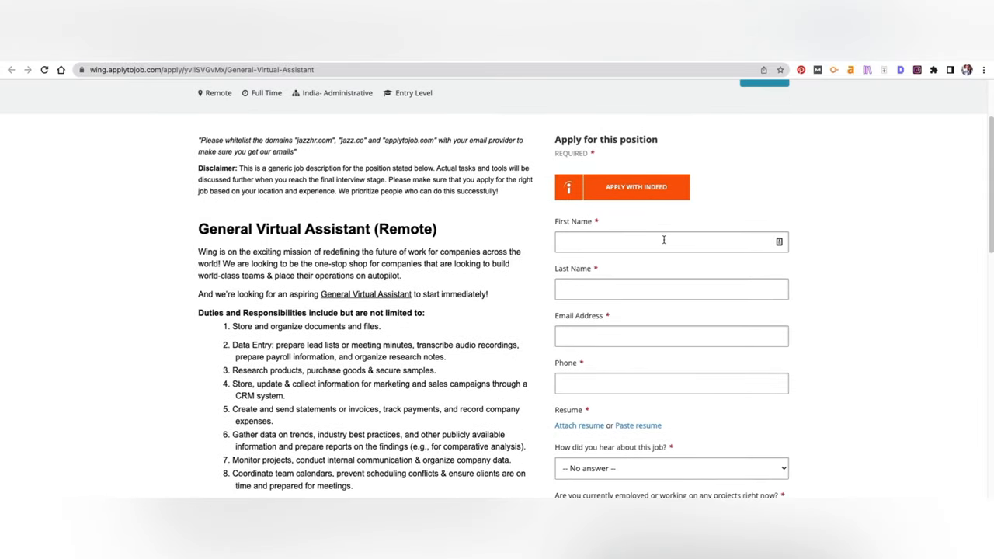
{"action": "scroll", "scroll_direction": "down", "scroll_amount": 3}
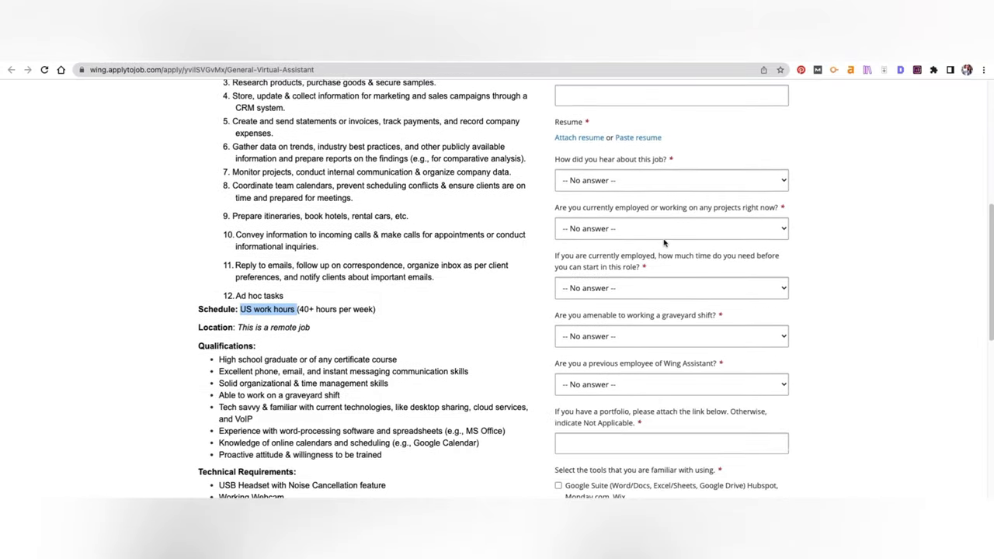
{"action": "scroll", "scroll_direction": "down", "scroll_amount": 3}
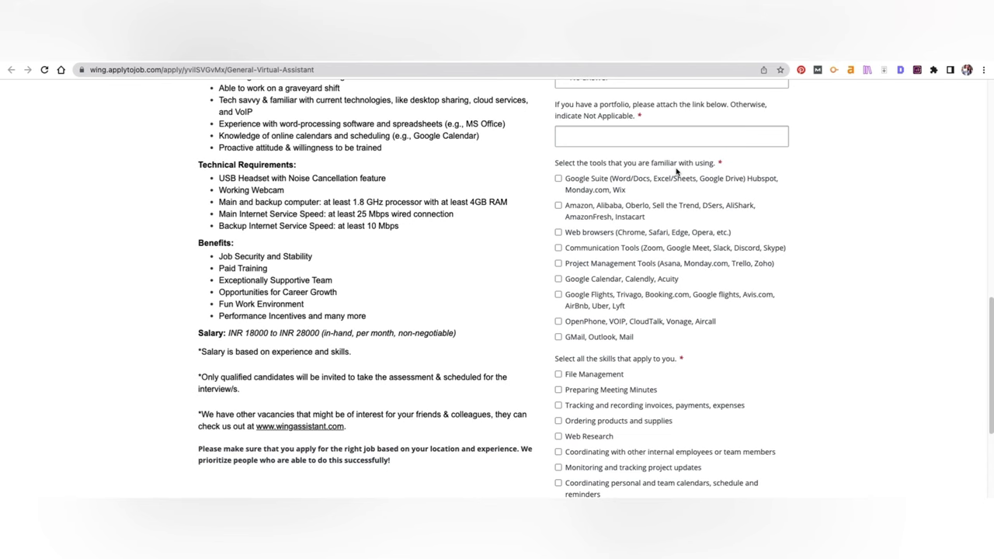
{"action": "scroll", "scroll_direction": "down", "scroll_amount": 3}
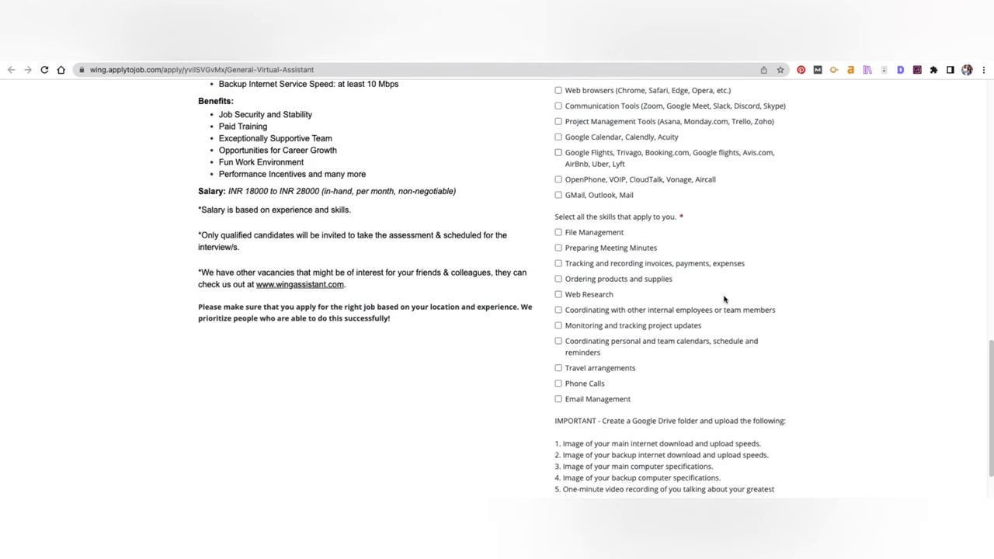
{"action": "scroll", "scroll_direction": "down", "scroll_amount": 3}
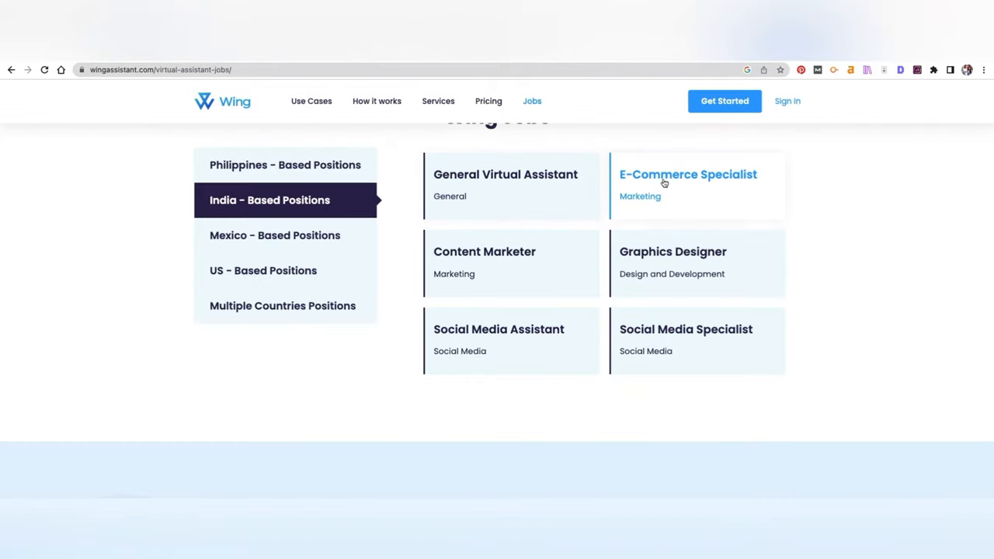
Open the Content Marketer posting and read through its duties and qualifications.
{"action": "left_click", "coordinate": [688, 174]}
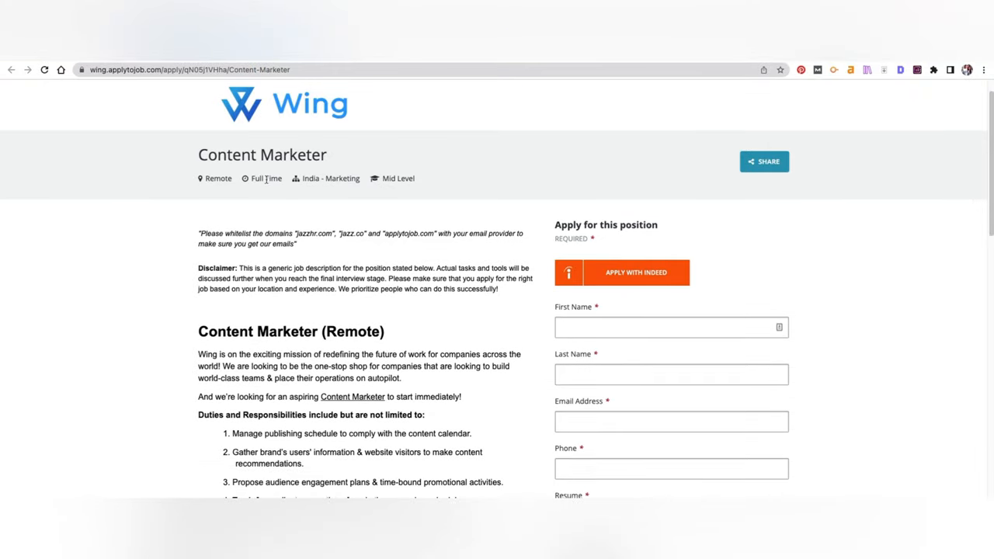
{"action": "mouse_move", "coordinate": [384, 180]}
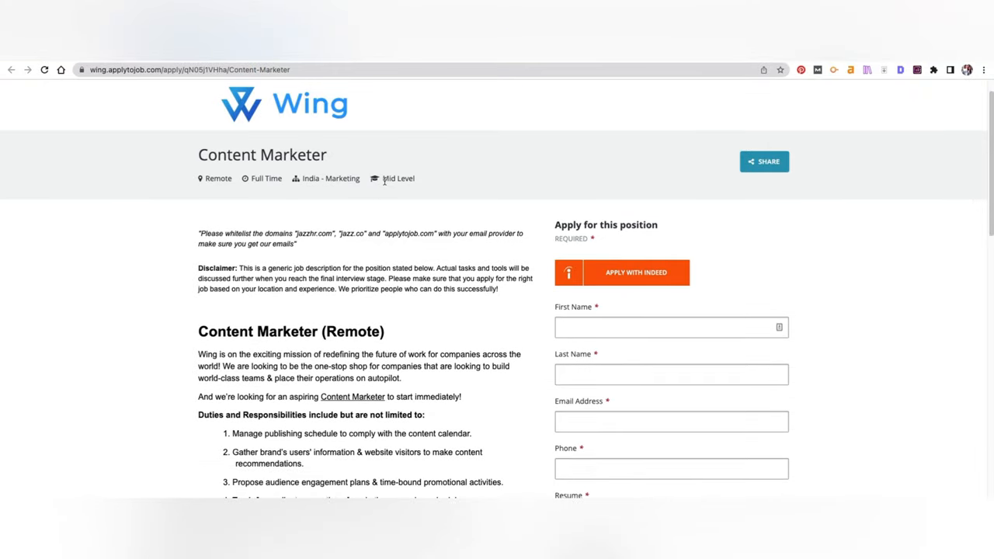
{"action": "scroll", "scroll_direction": "down", "scroll_amount": 3}
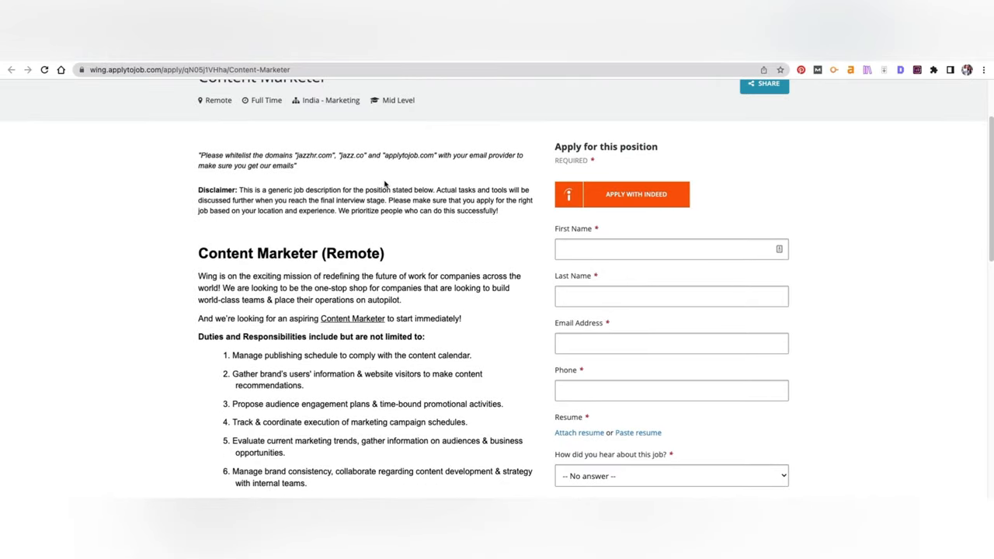
{"action": "scroll", "scroll_direction": "down", "scroll_amount": 3}
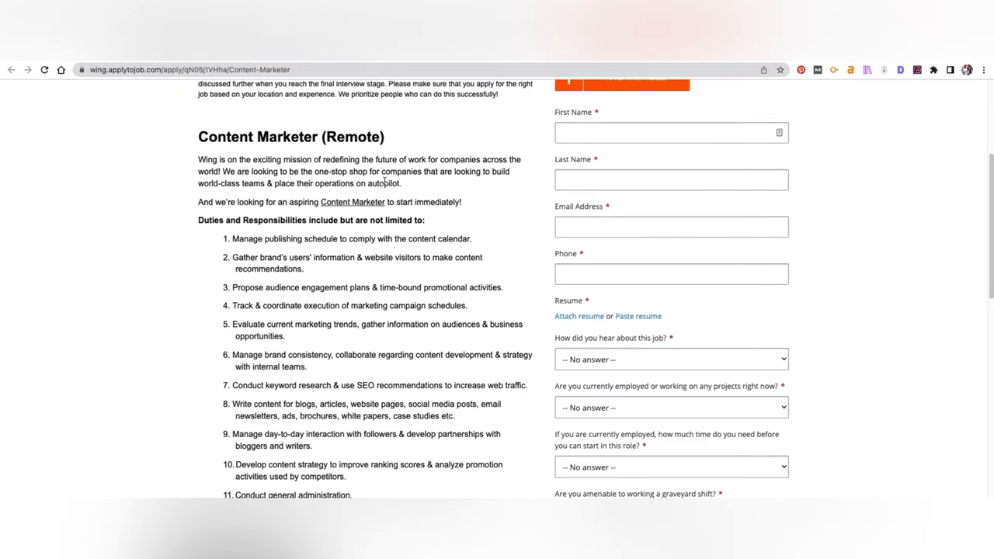
{"action": "scroll", "scroll_direction": "down", "scroll_amount": 3}
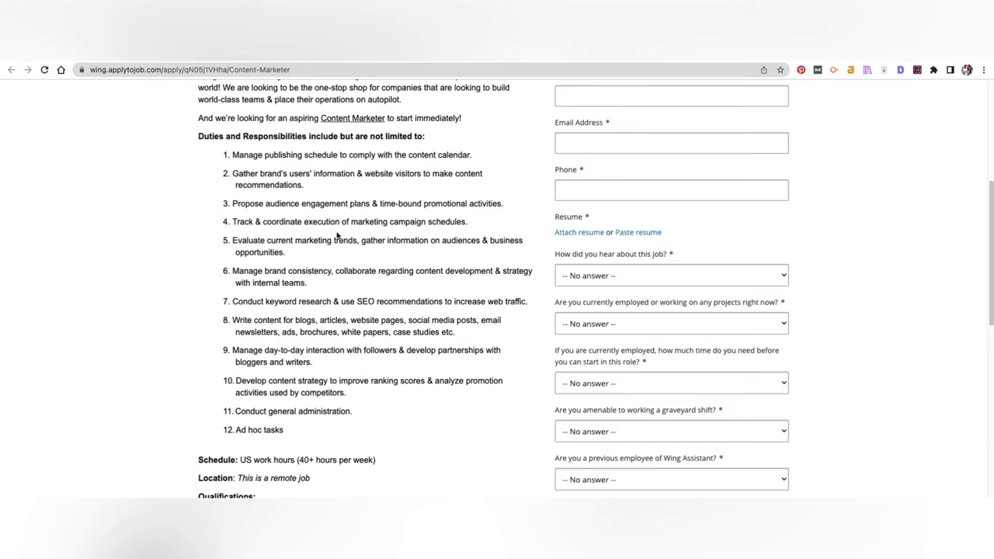
{"action": "scroll", "scroll_direction": "down", "scroll_amount": 3}
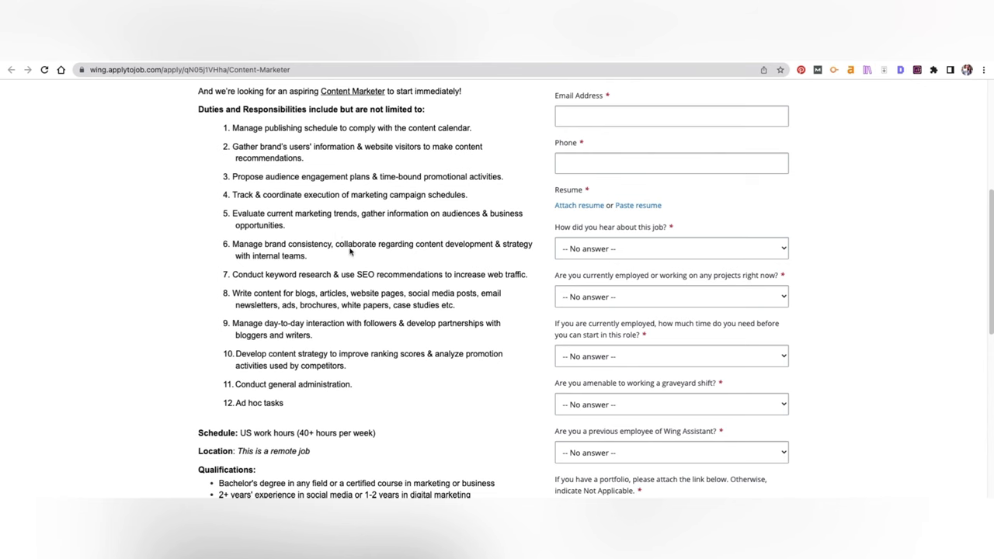
{"action": "scroll", "scroll_direction": "down", "scroll_amount": 3}
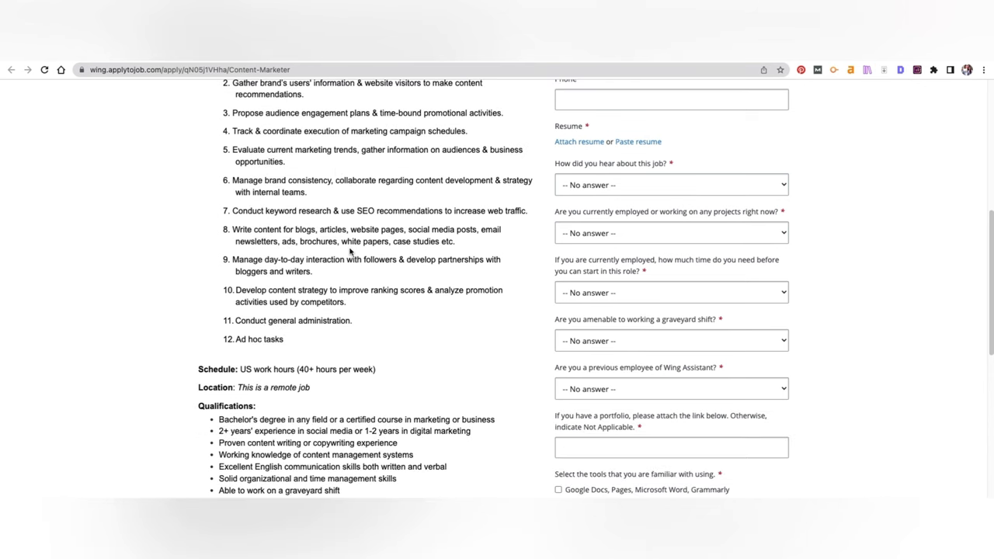
{"action": "scroll", "scroll_direction": "down", "scroll_amount": 3}
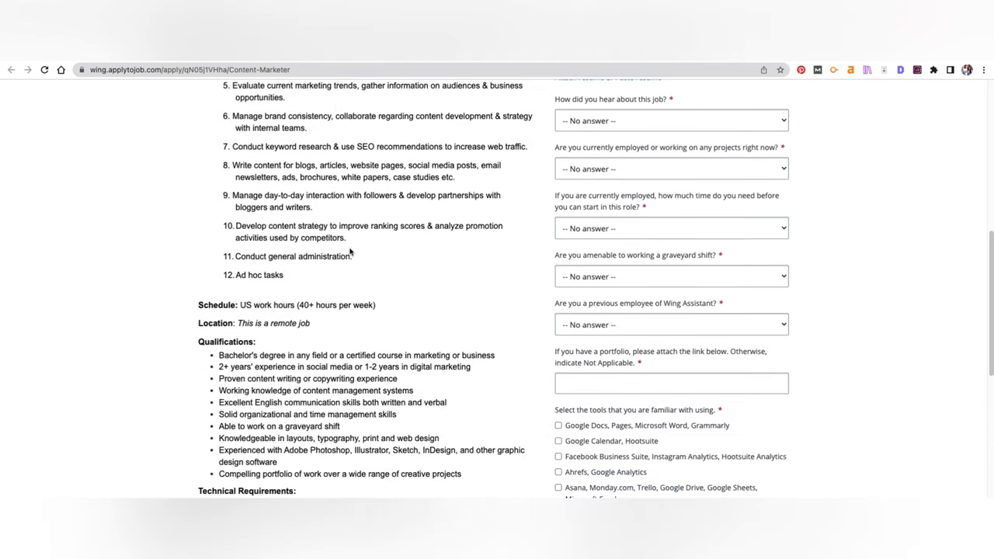
{"action": "mouse_move", "coordinate": [389, 237]}
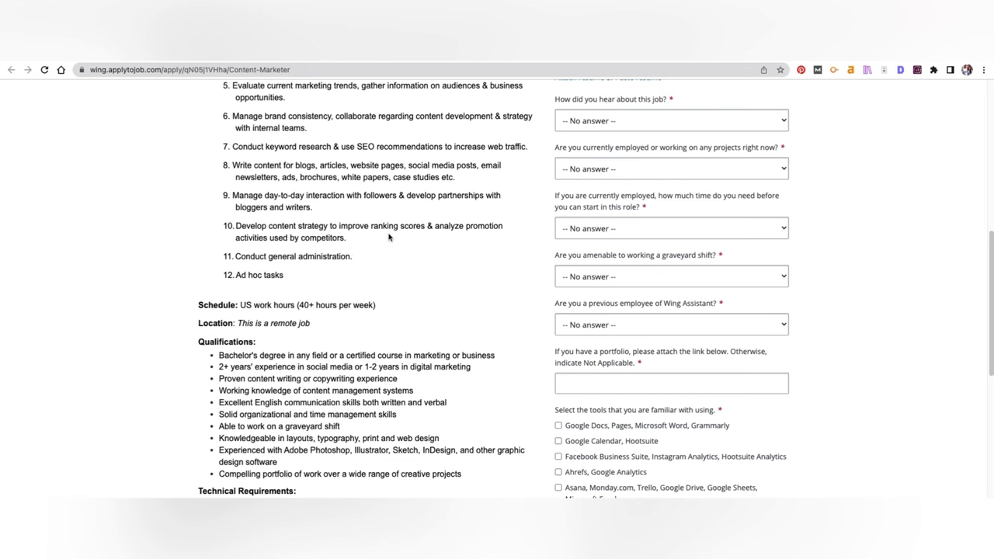
Read the INR 30000 to INR 40000 salary down to the Google Drive upload instructions.
{"action": "scroll", "scroll_direction": "down", "scroll_amount": 3}
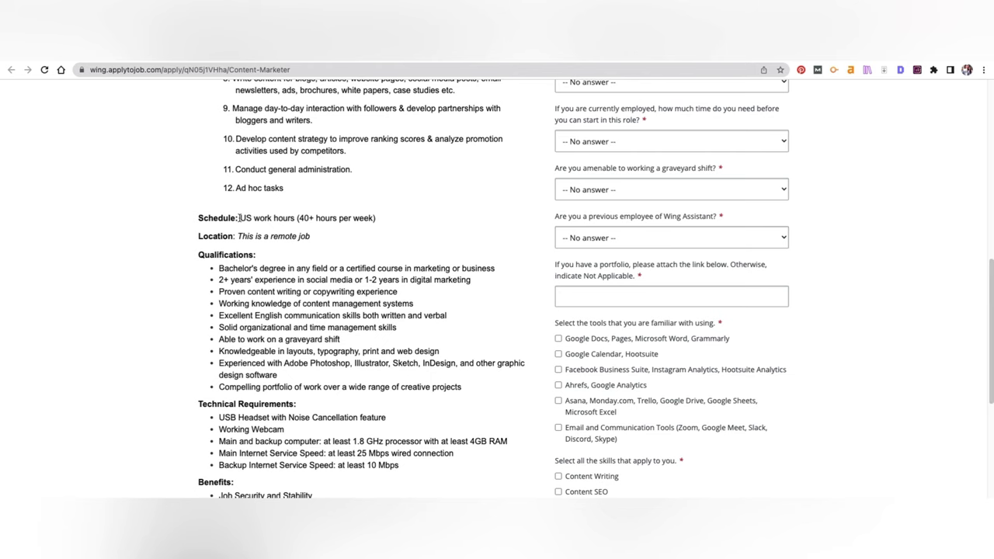
{"action": "scroll", "scroll_direction": "down", "scroll_amount": 3}
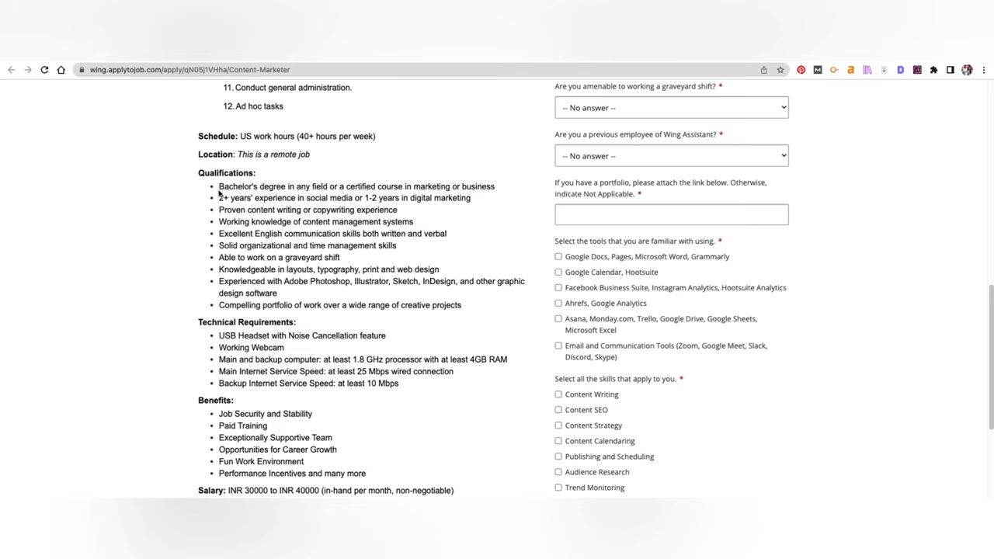
{"action": "mouse_move", "coordinate": [193, 215]}
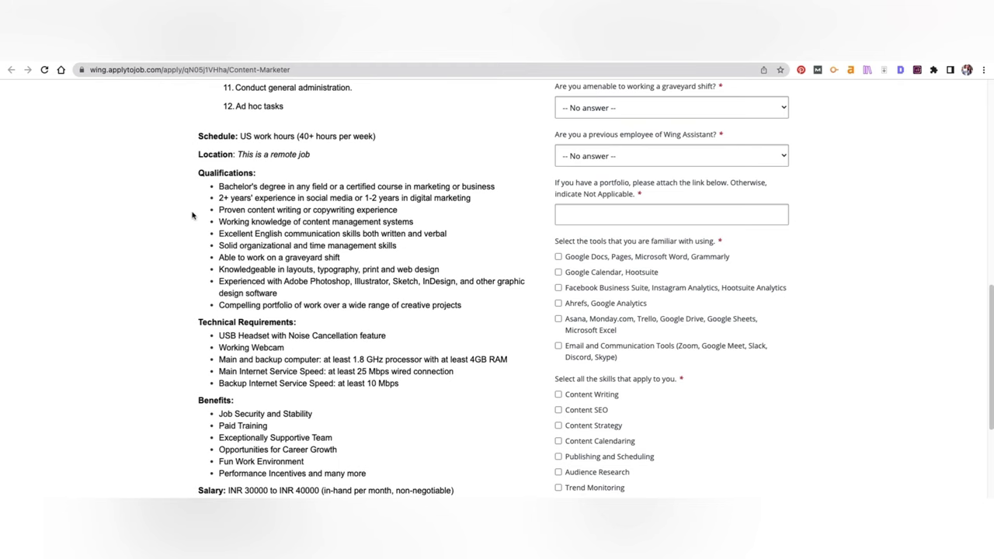
{"action": "scroll", "scroll_direction": "down", "scroll_amount": 3}
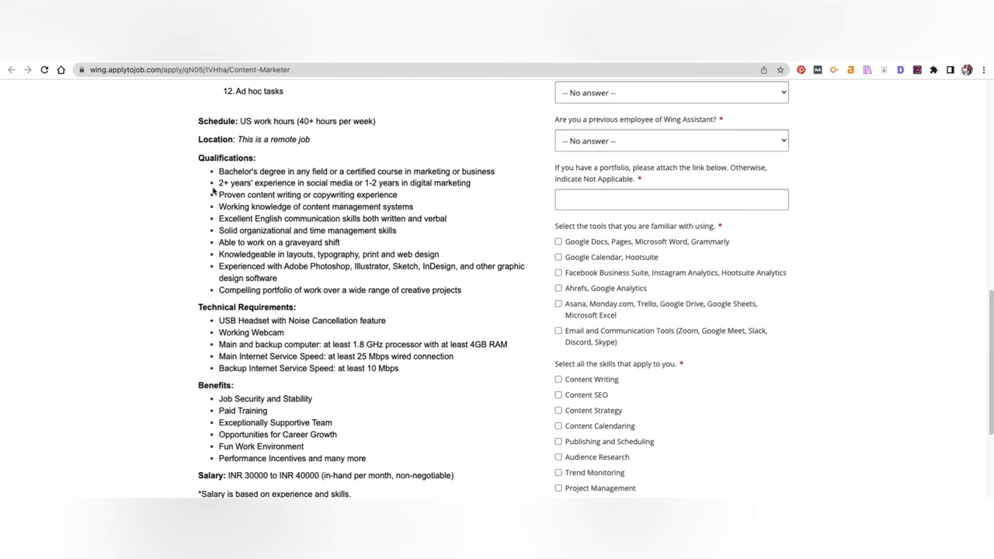
{"action": "scroll", "scroll_direction": "down", "scroll_amount": 3}
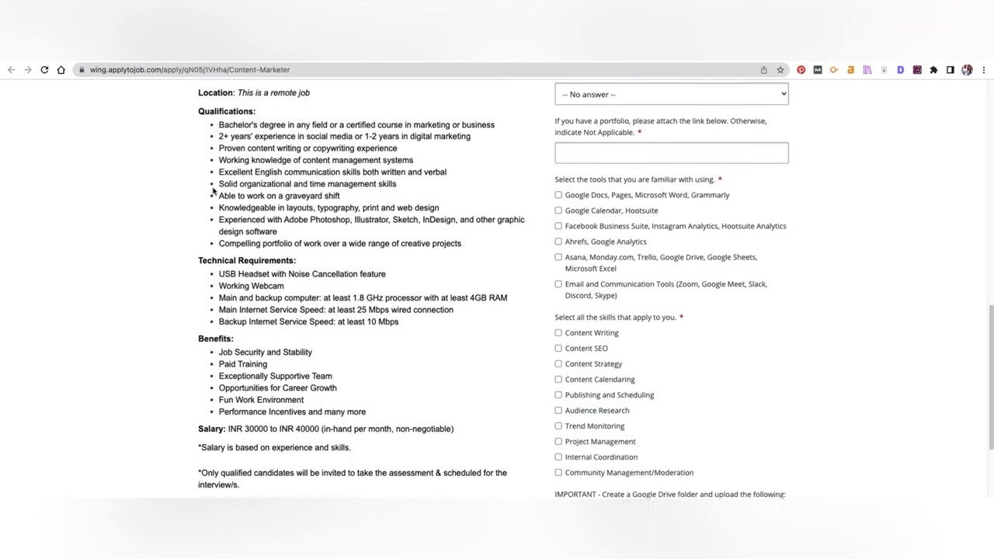
{"action": "scroll", "scroll_direction": "down", "scroll_amount": 3}
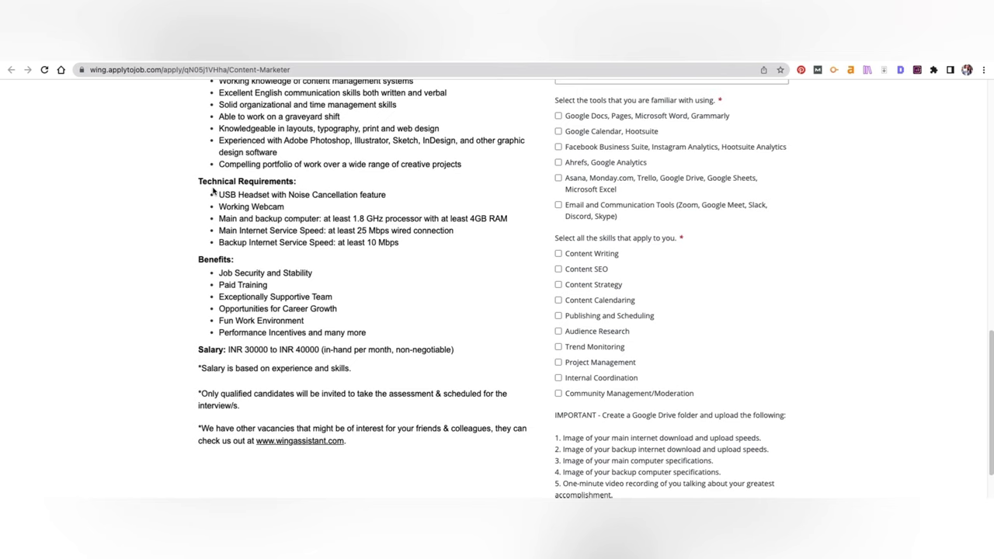
{"action": "scroll", "scroll_direction": "down", "scroll_amount": 3}
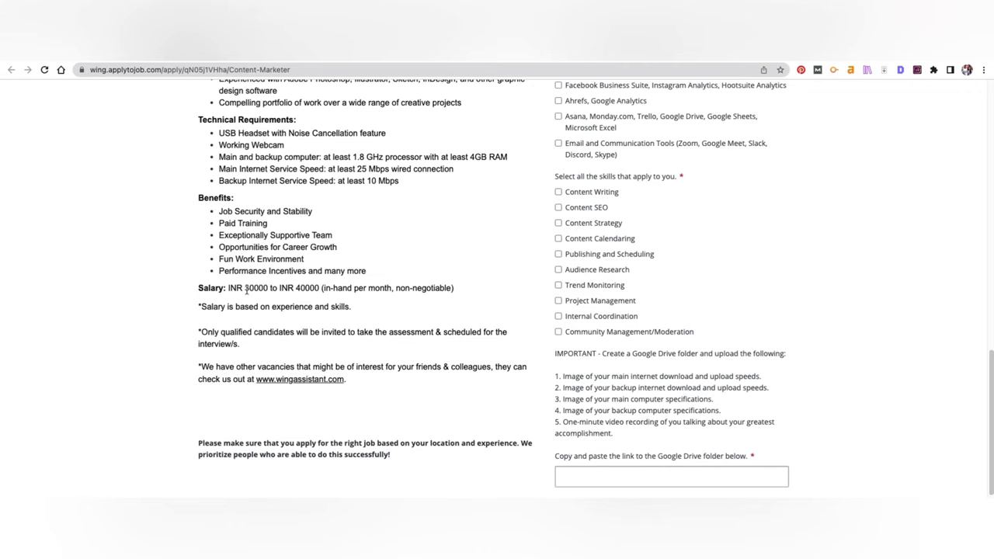
{"action": "scroll", "scroll_direction": "up", "scroll_amount": 3}
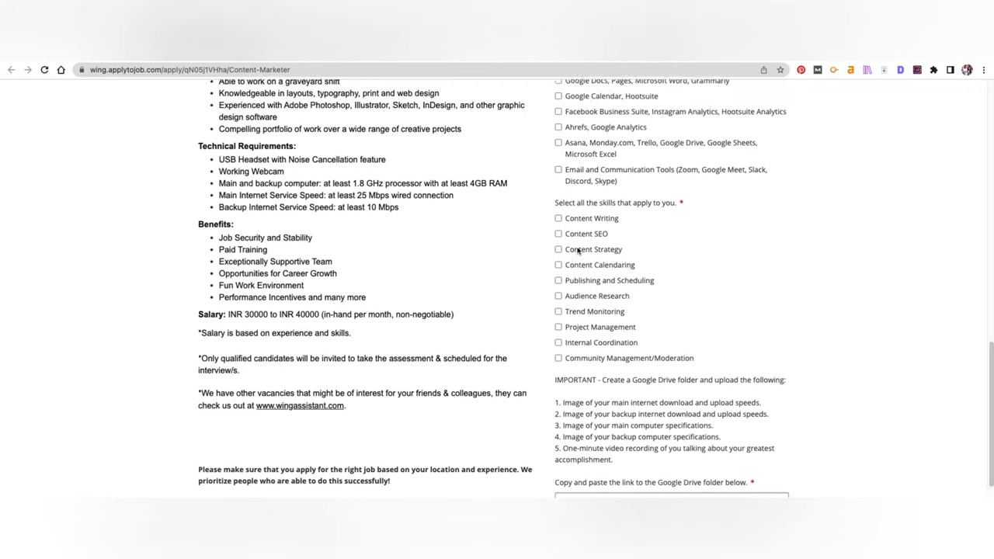
{"action": "scroll", "scroll_direction": "up", "scroll_amount": 3}
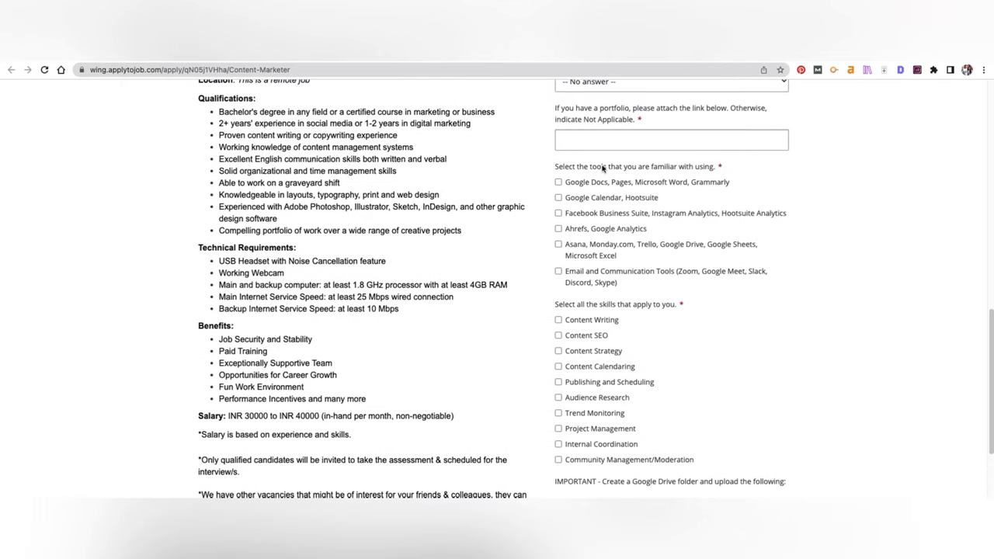
{"action": "mouse_move", "coordinate": [474, 287]}
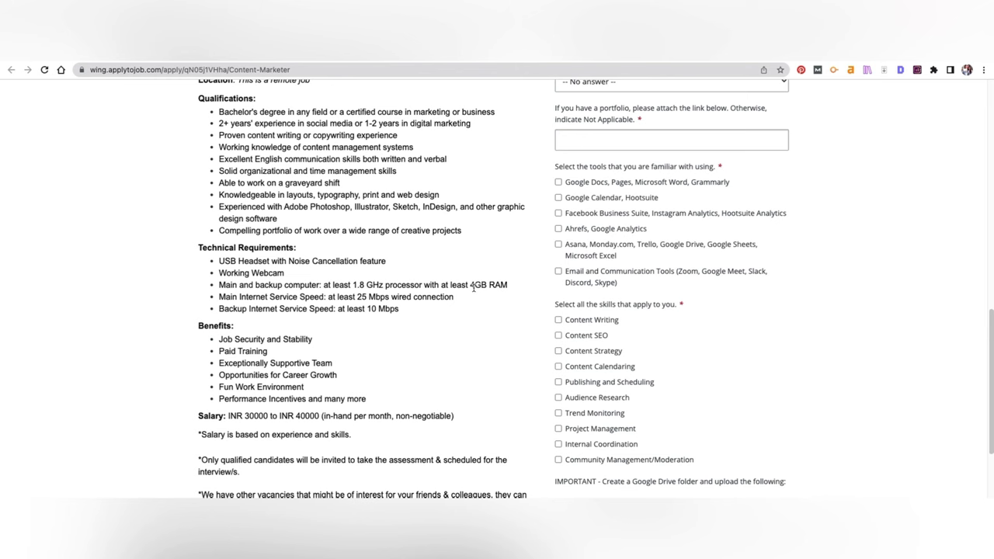
{"action": "scroll", "scroll_direction": "down", "scroll_amount": 3}
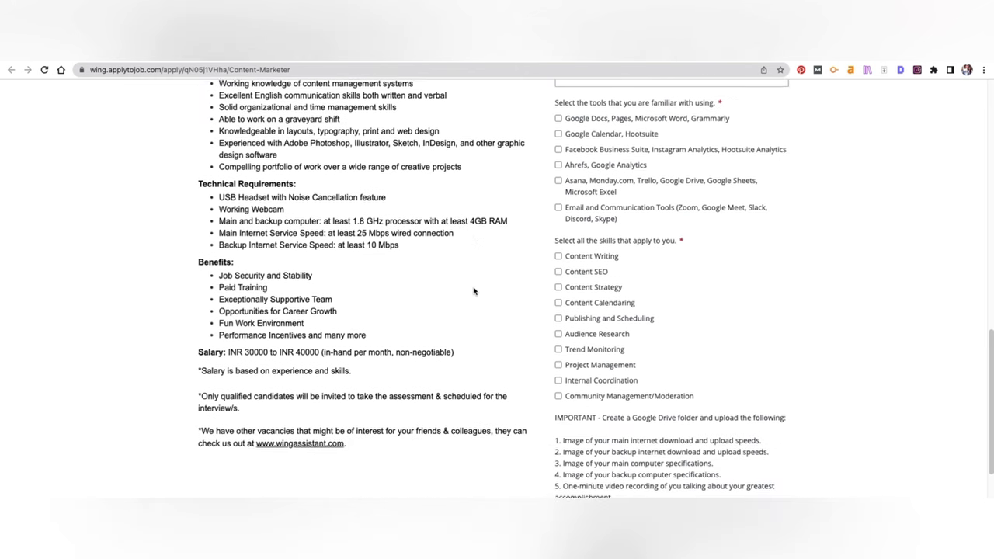
{"action": "scroll", "scroll_direction": "down", "scroll_amount": 3}
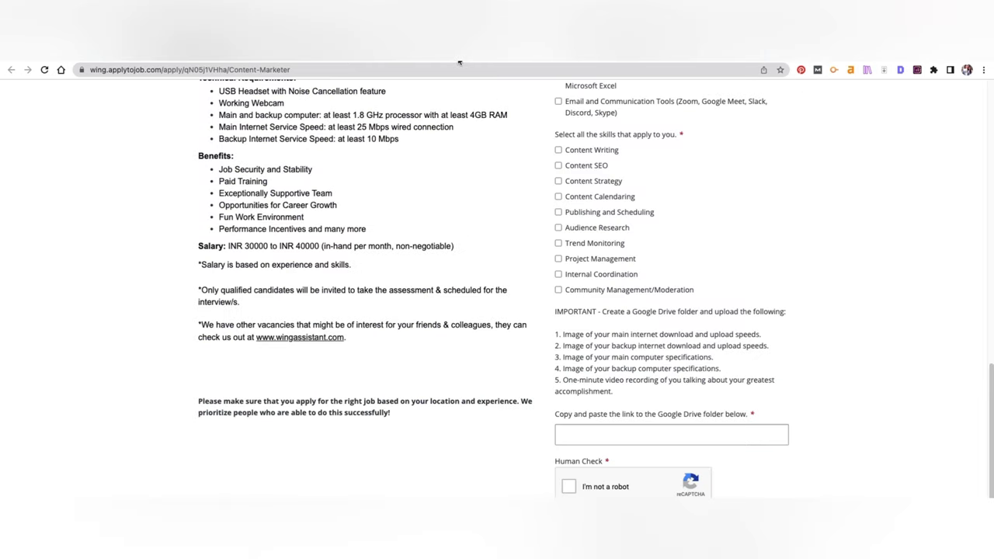
{"action": "mouse_move", "coordinate": [493, 310]}
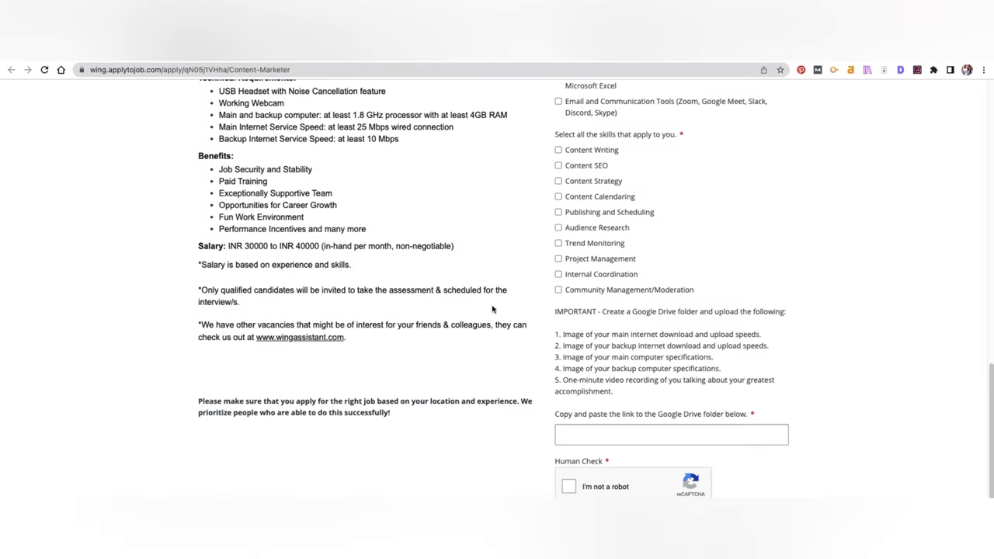
{"action": "mouse_move", "coordinate": [530, 117]}
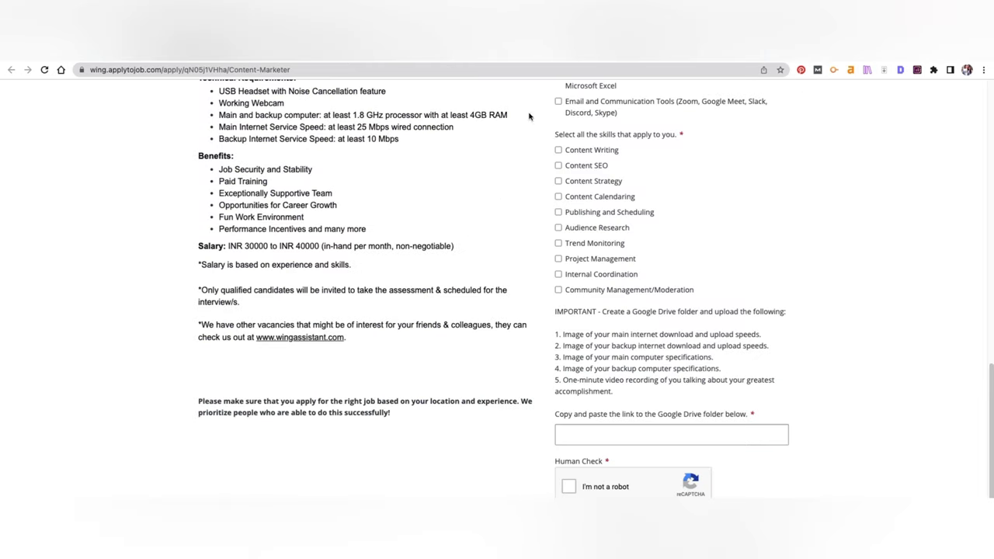
{"action": "mouse_move", "coordinate": [605, 316]}
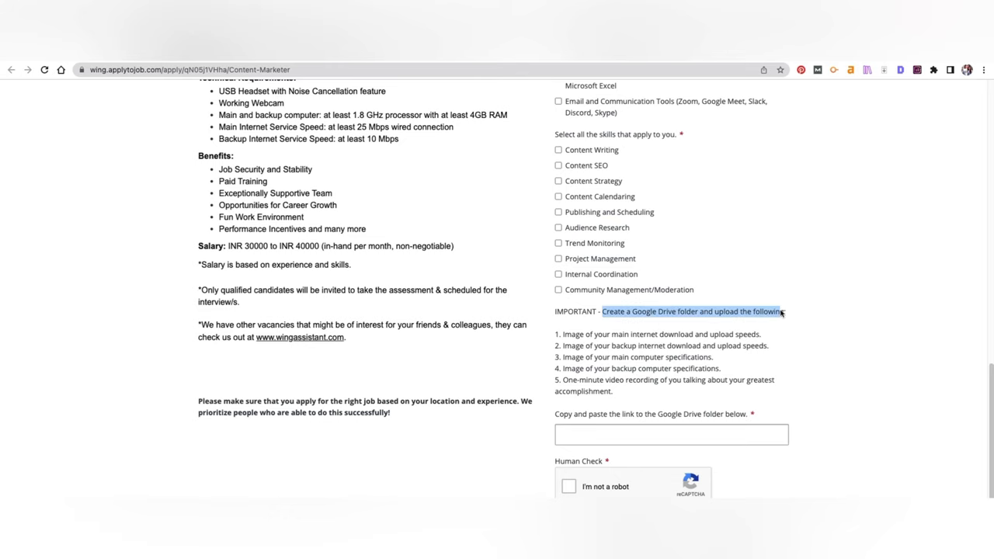
{"action": "scroll", "scroll_direction": "down", "scroll_amount": 3}
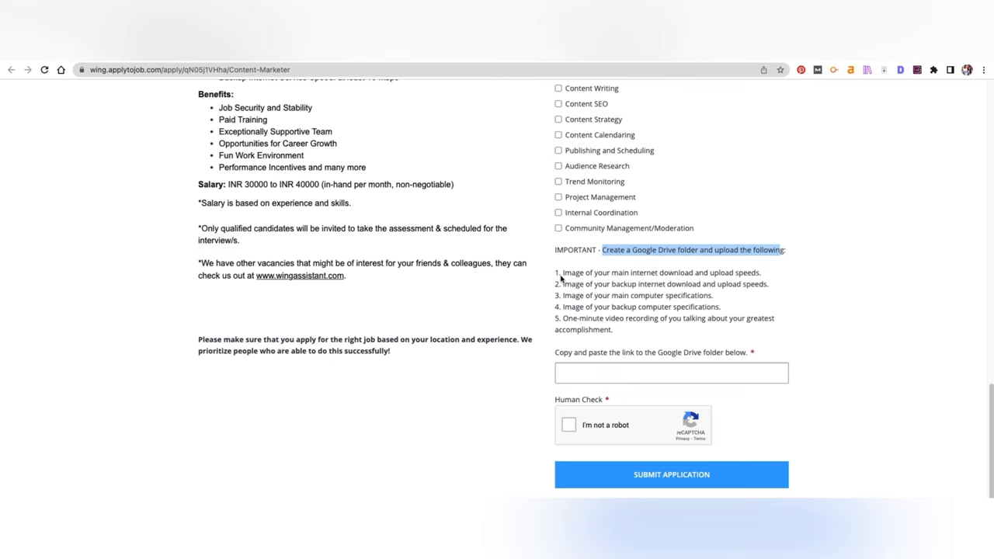
{"action": "mouse_move", "coordinate": [635, 293]}
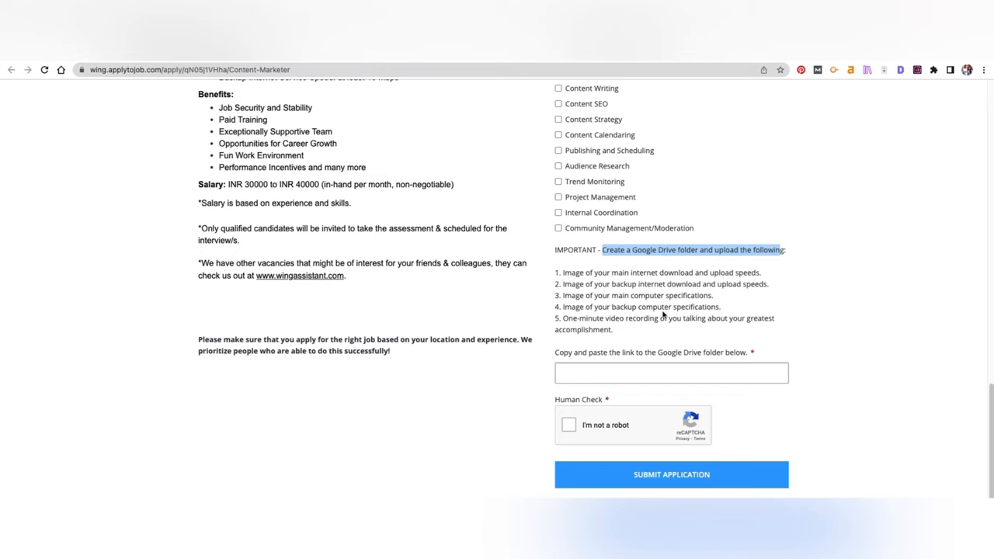
{"action": "mouse_move", "coordinate": [579, 322]}
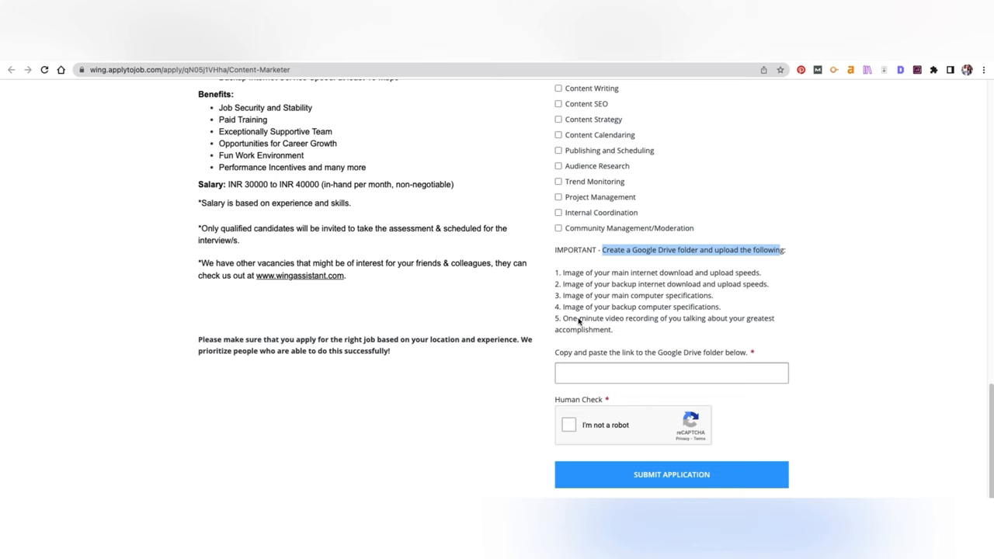
{"action": "scroll", "scroll_direction": "up", "scroll_amount": 3}
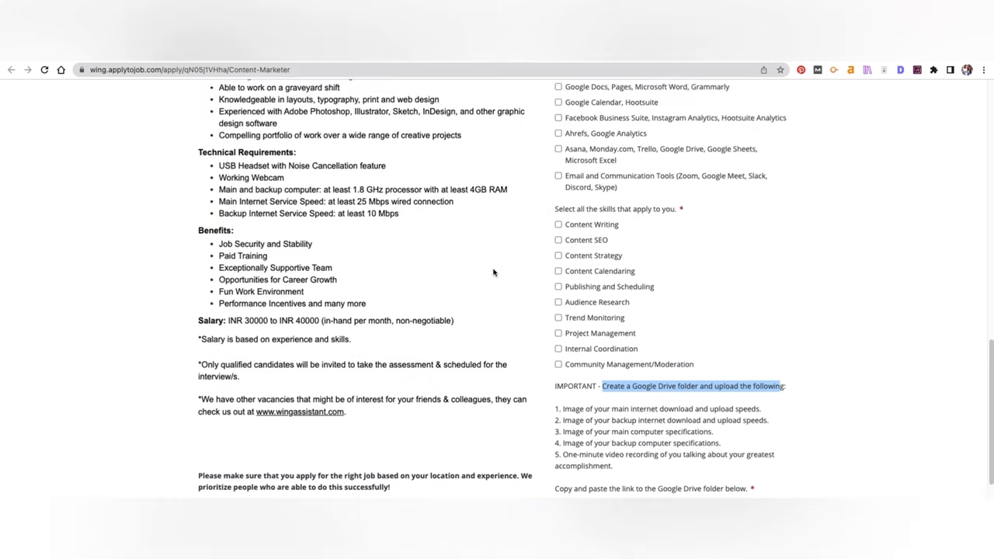
{"action": "scroll", "scroll_direction": "down", "scroll_amount": 3}
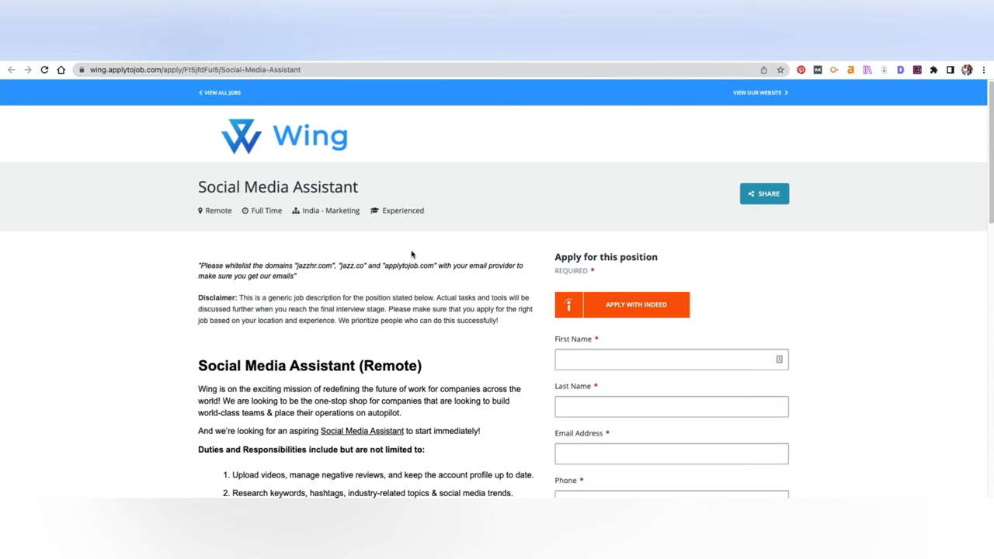
Read the Social Media Assistant posting through qualifications, benefits and INR 28000–38000 salary.
{"action": "scroll", "scroll_direction": "down", "scroll_amount": 3}
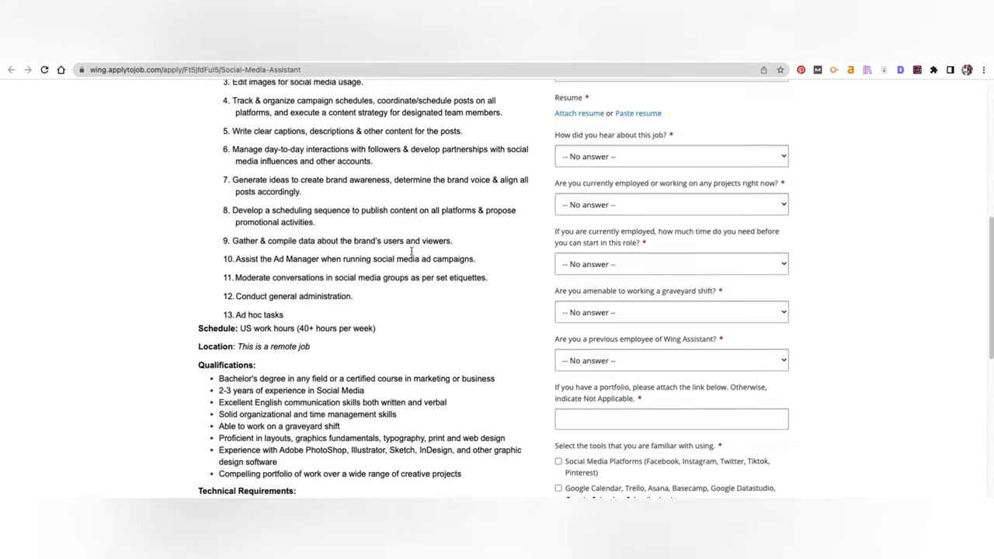
{"action": "scroll", "scroll_direction": "down", "scroll_amount": 3}
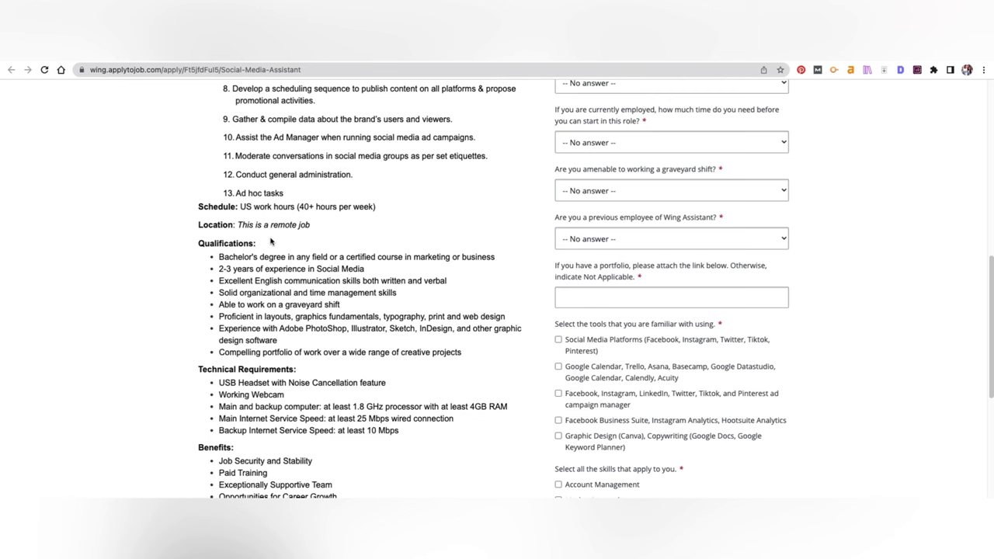
{"action": "scroll", "scroll_direction": "down", "scroll_amount": 3}
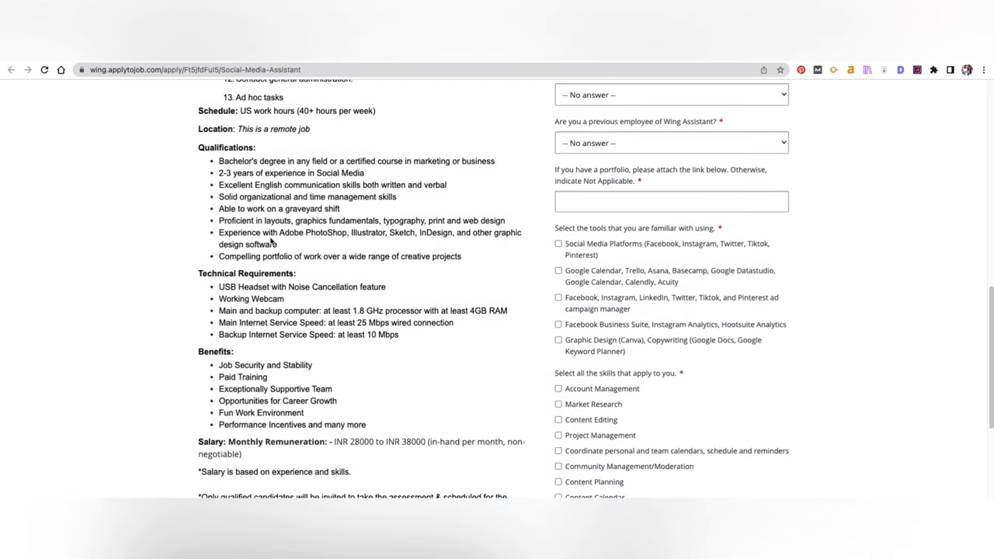
{"action": "scroll", "scroll_direction": "down", "scroll_amount": 3}
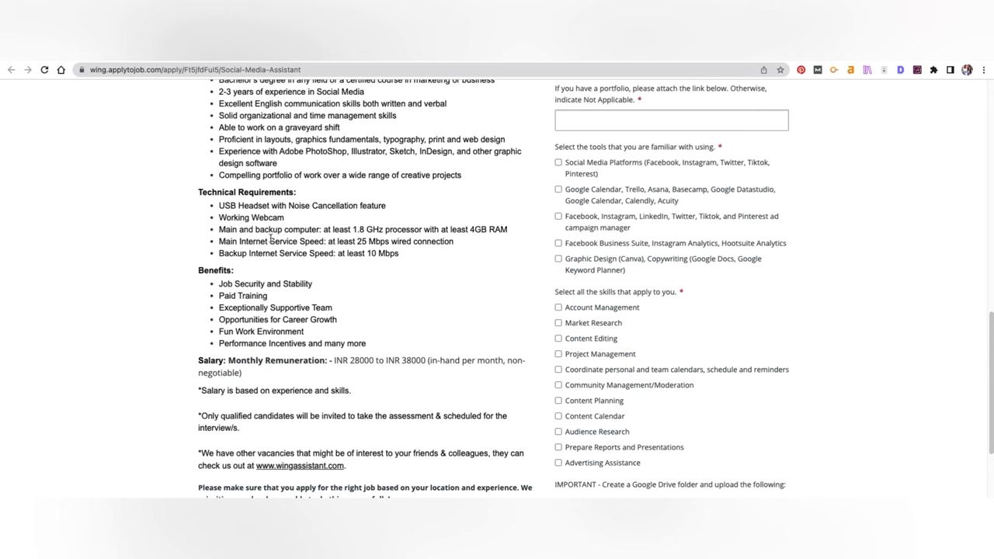
{"action": "scroll", "scroll_direction": "down", "scroll_amount": 3}
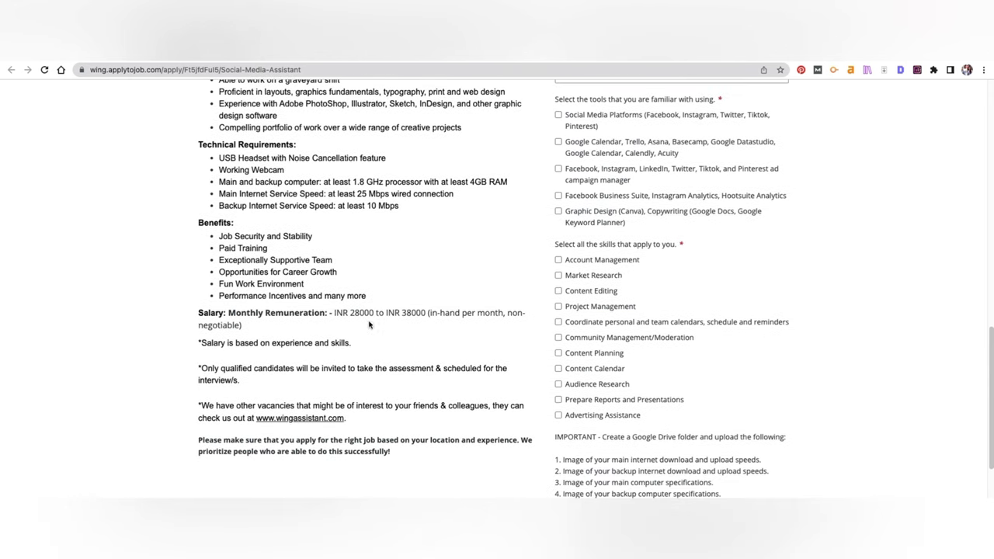
{"action": "mouse_move", "coordinate": [628, 159]}
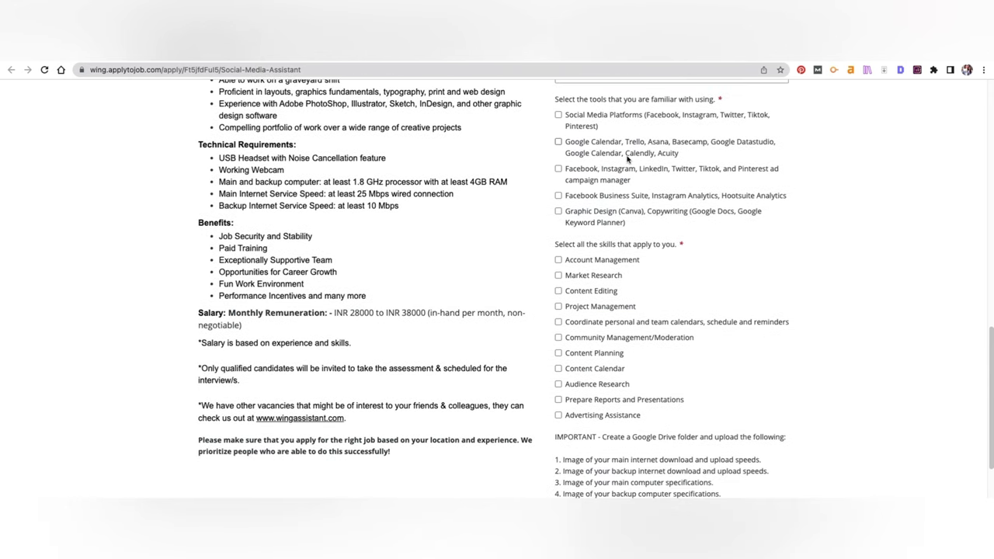
{"action": "mouse_move", "coordinate": [658, 216]}
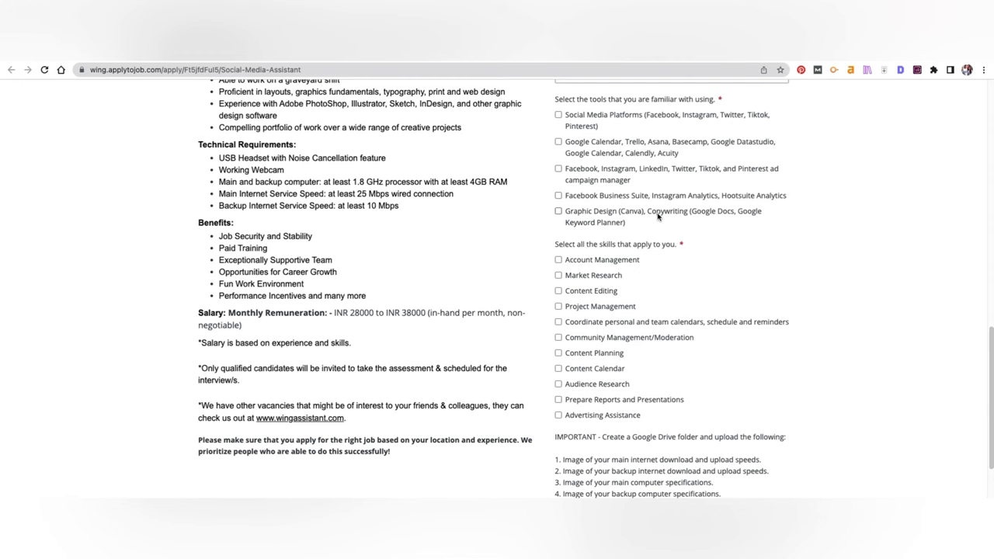
{"action": "scroll", "scroll_direction": "down", "scroll_amount": 3}
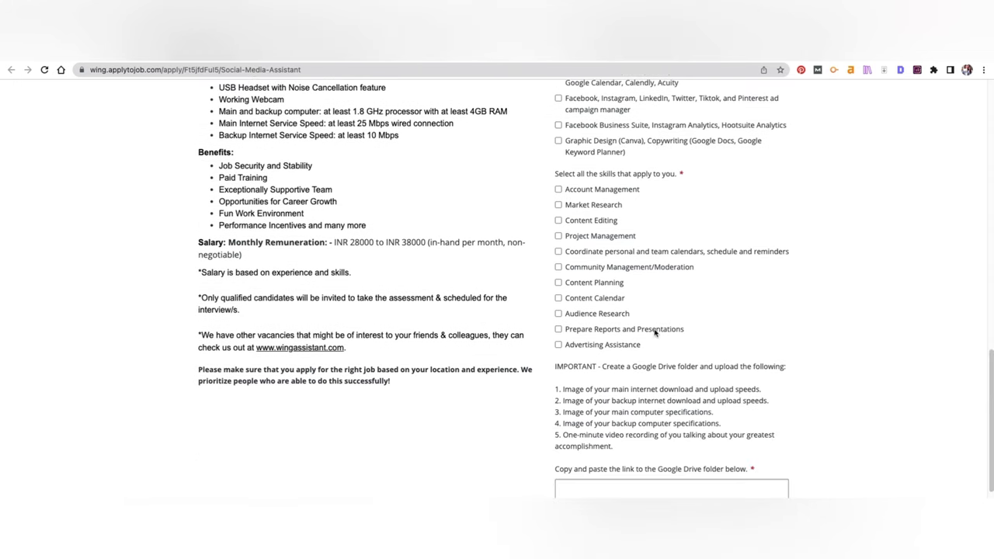
{"action": "scroll", "scroll_direction": "down", "scroll_amount": 3}
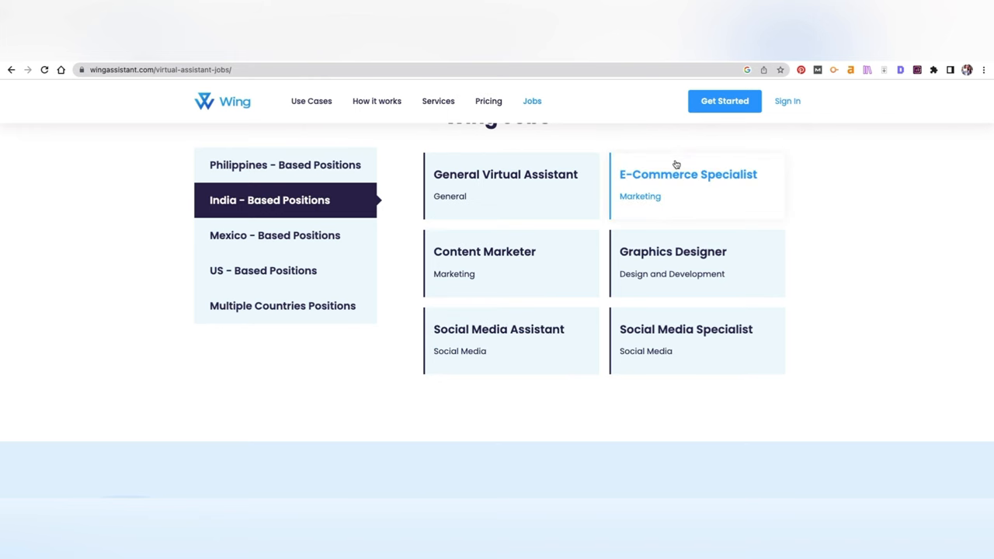
Open the Graphic Designer posting and skim its duties and qualifications.
{"action": "left_click", "coordinate": [672, 252]}
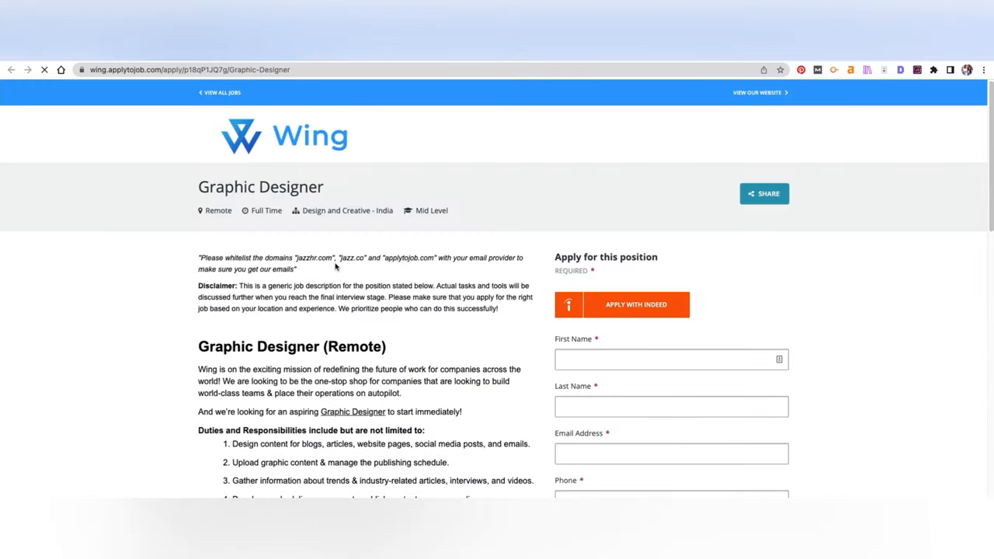
{"action": "scroll", "scroll_direction": "down", "scroll_amount": 3}
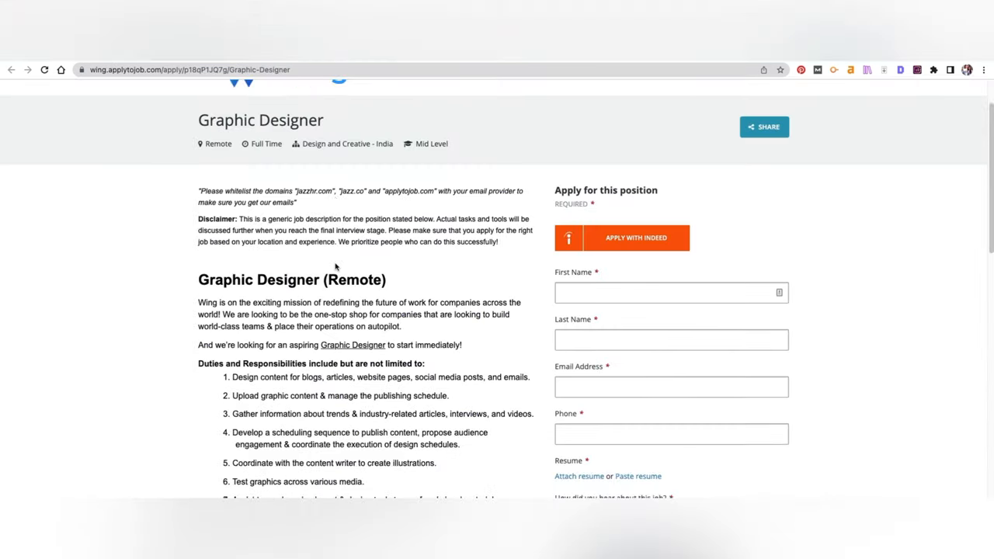
{"action": "scroll", "scroll_direction": "down", "scroll_amount": 3}
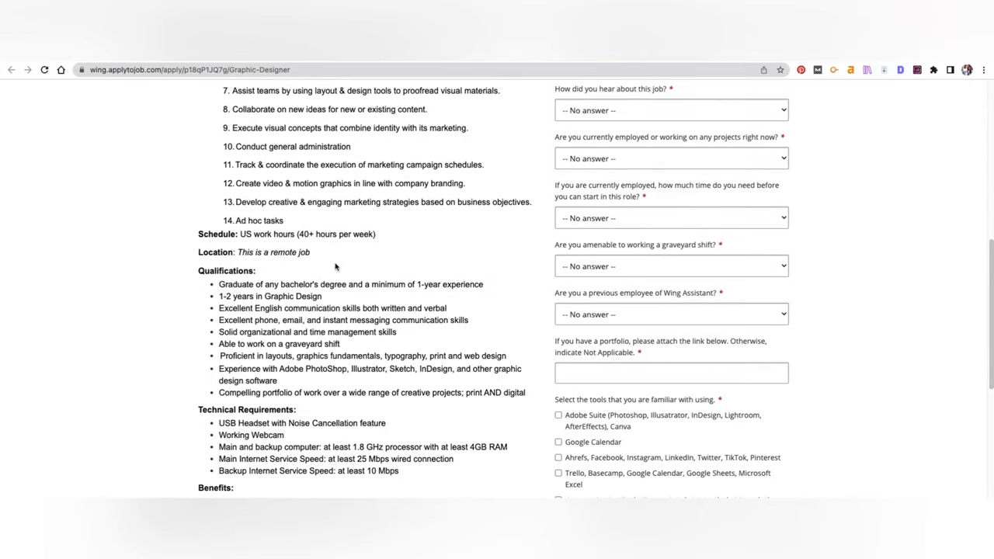
{"action": "scroll", "scroll_direction": "down", "scroll_amount": 3}
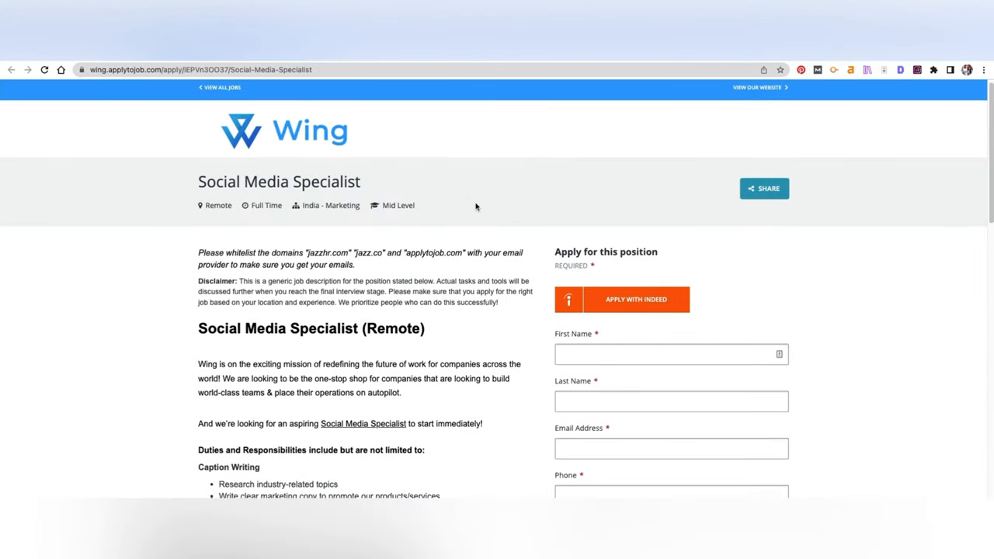
Read the Social Media Specialist posting down to its INR 22000–28000 salary and Submit Application.
{"action": "scroll", "scroll_direction": "down", "scroll_amount": 3}
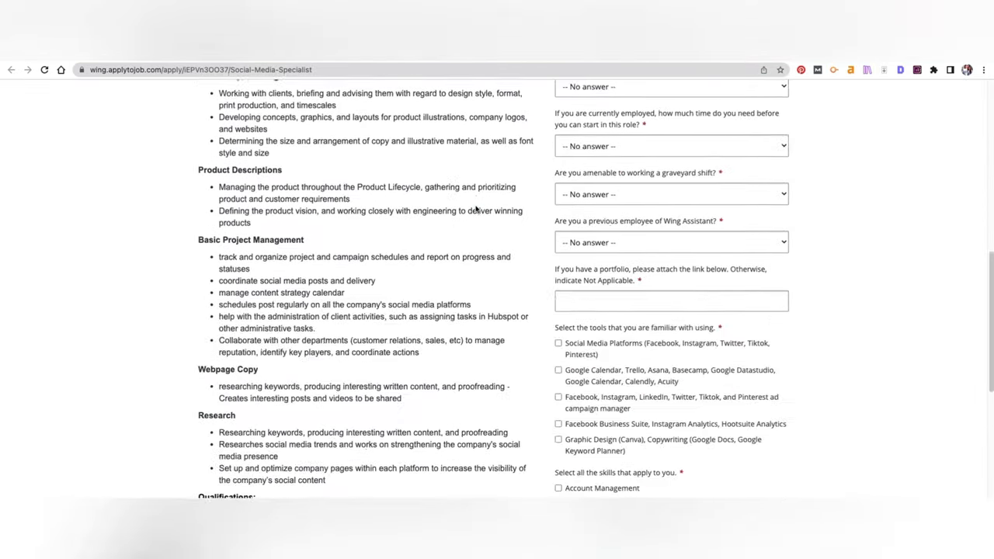
{"action": "scroll", "scroll_direction": "down", "scroll_amount": 3}
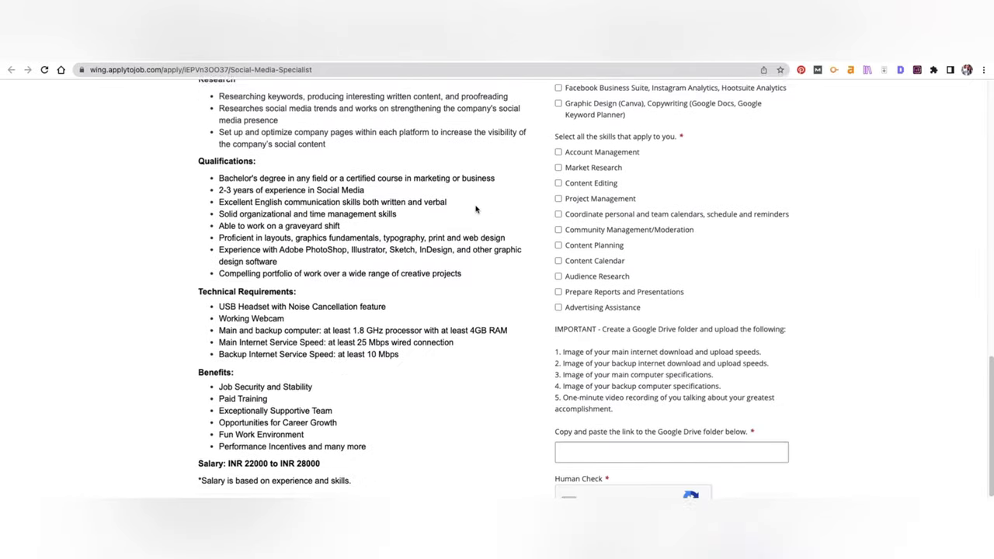
{"action": "scroll", "scroll_direction": "down", "scroll_amount": 3}
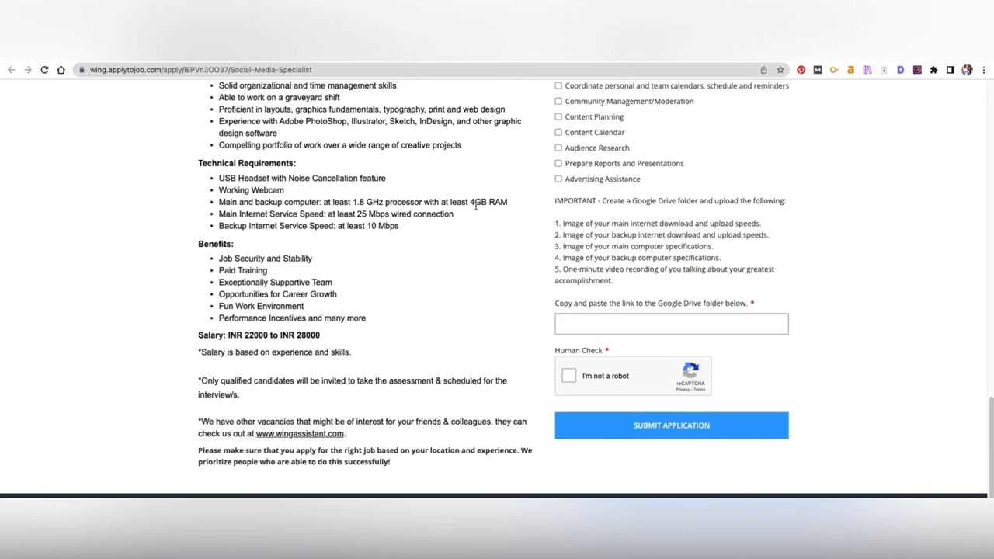
{"action": "scroll", "scroll_direction": "up", "scroll_amount": 3}
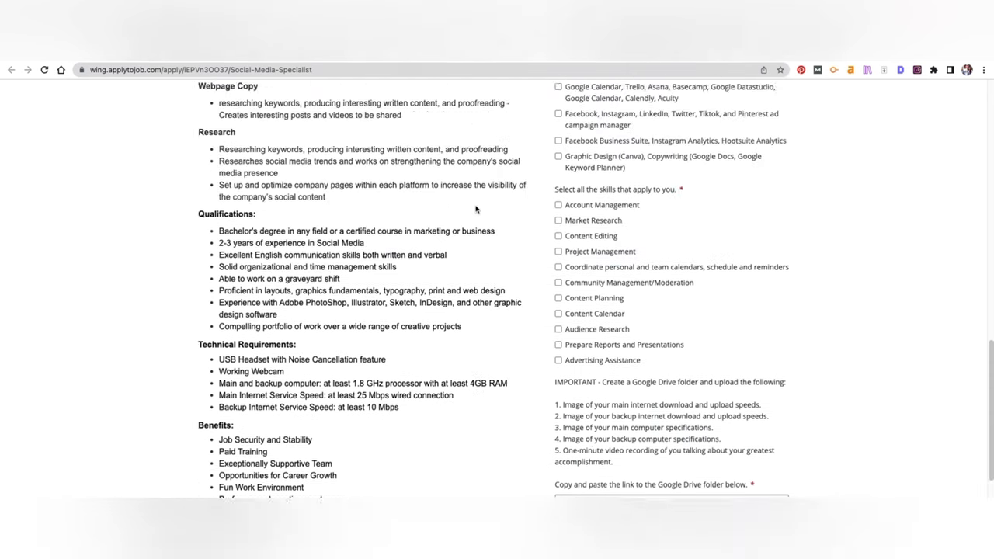
{"action": "scroll", "scroll_direction": "up", "scroll_amount": 3}
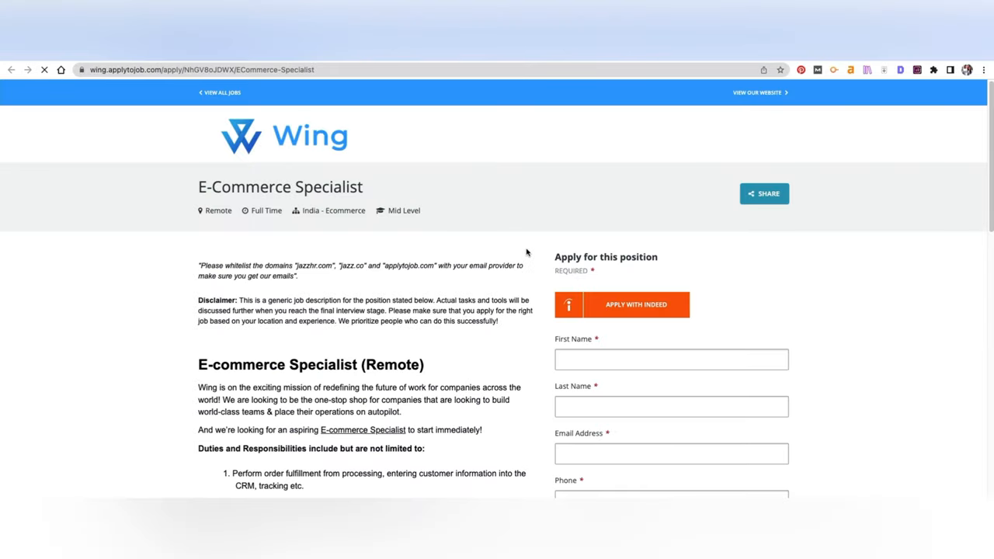
Open the E-Commerce Specialist posting and read down to its INR 28000–40000 salary.
{"action": "left_click", "coordinate": [671, 359]}
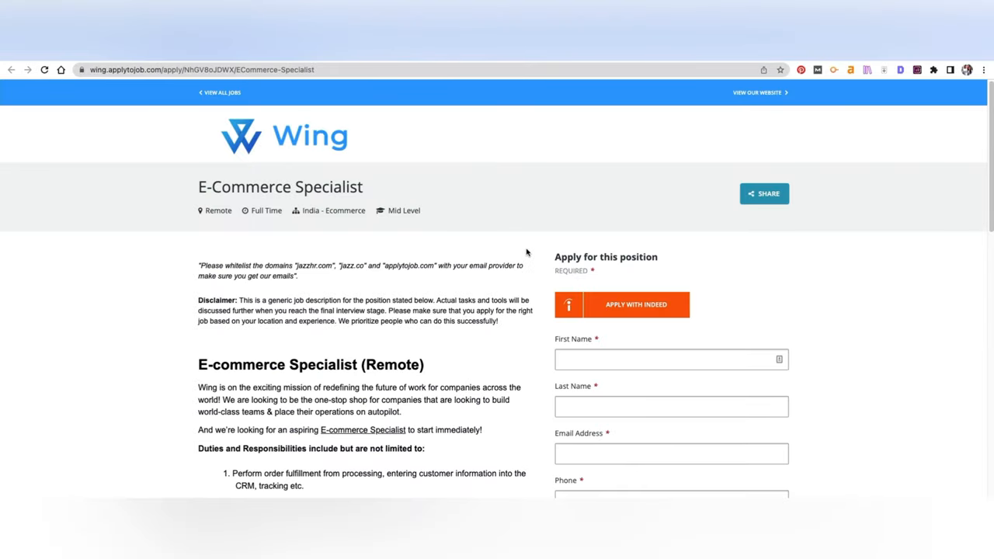
{"action": "scroll", "scroll_direction": "down", "scroll_amount": 3}
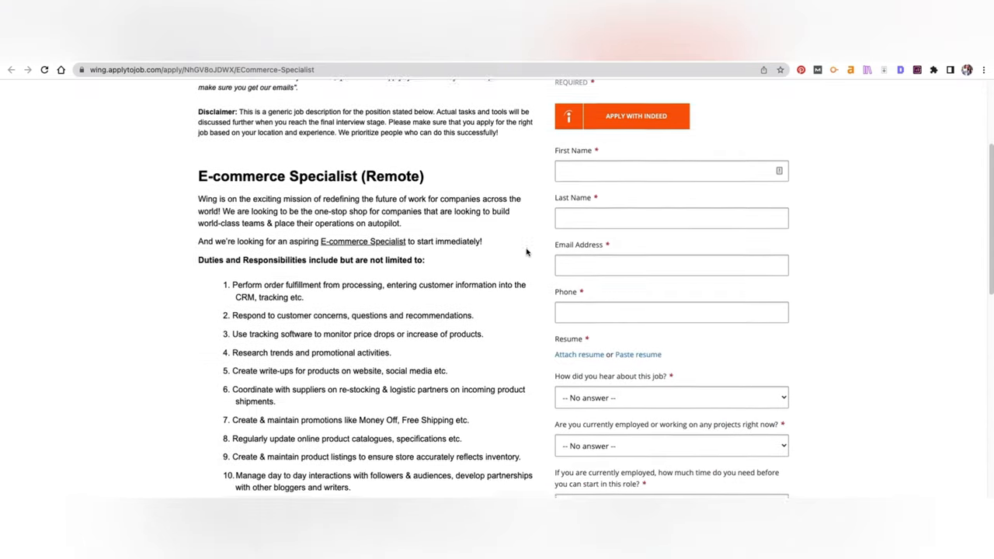
{"action": "scroll", "scroll_direction": "down", "scroll_amount": 3}
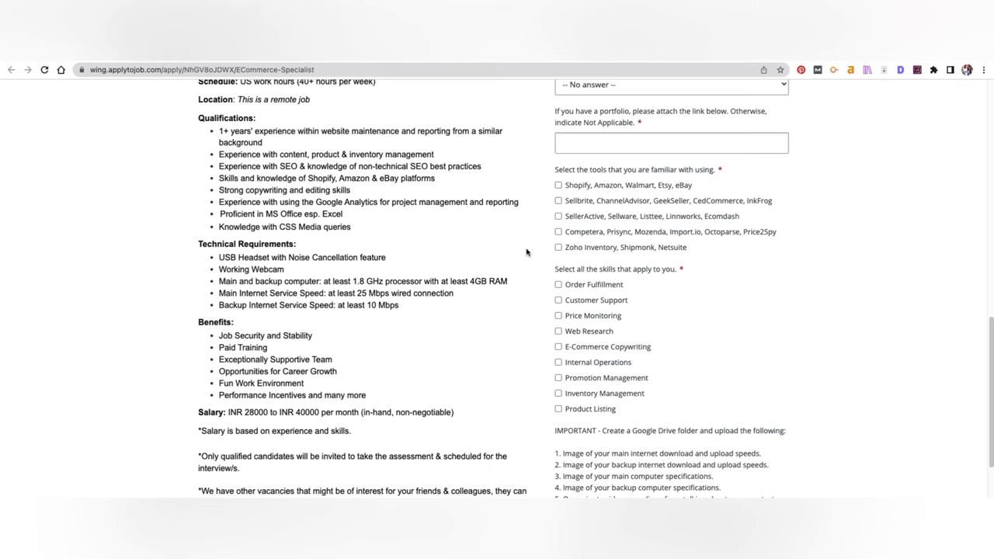
{"action": "scroll", "scroll_direction": "down", "scroll_amount": 3}
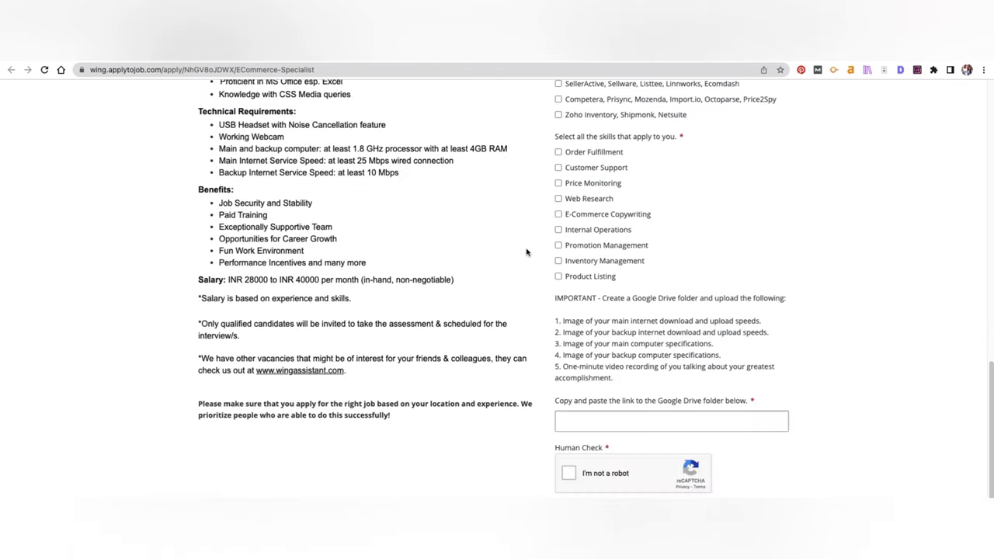
{"action": "mouse_move", "coordinate": [497, 225]}
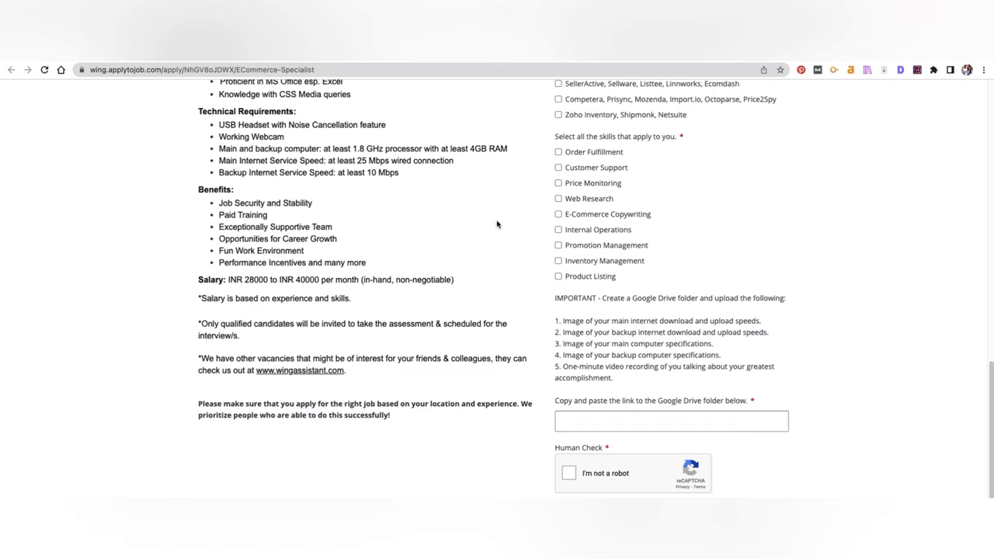
{"action": "mouse_move", "coordinate": [461, 175]}
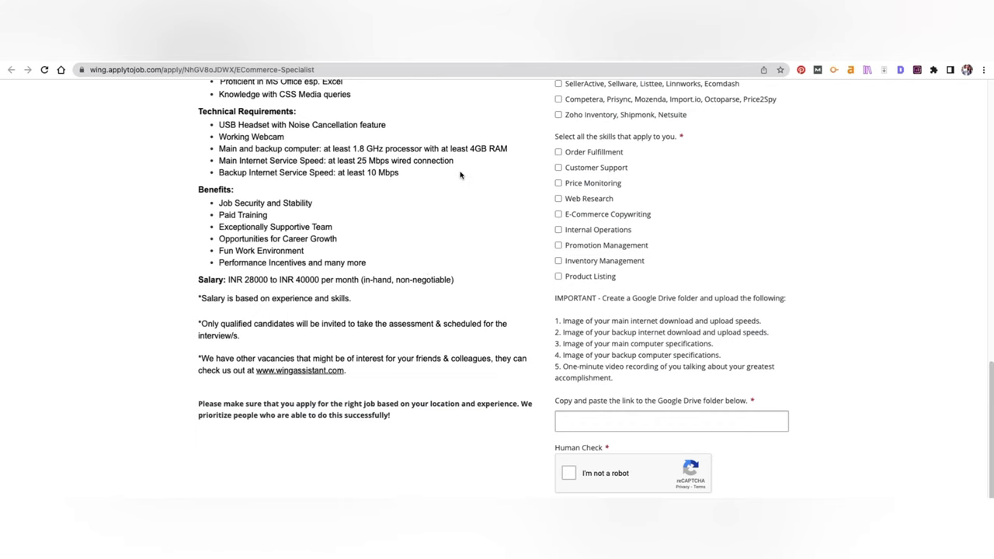